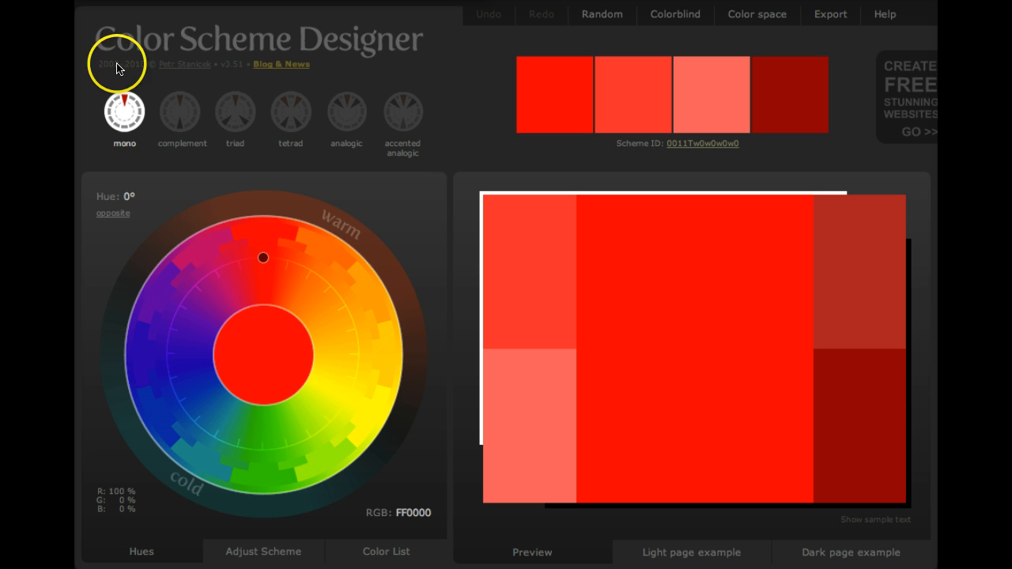
{"action": "mouse_move", "coordinate": [102, 47]}
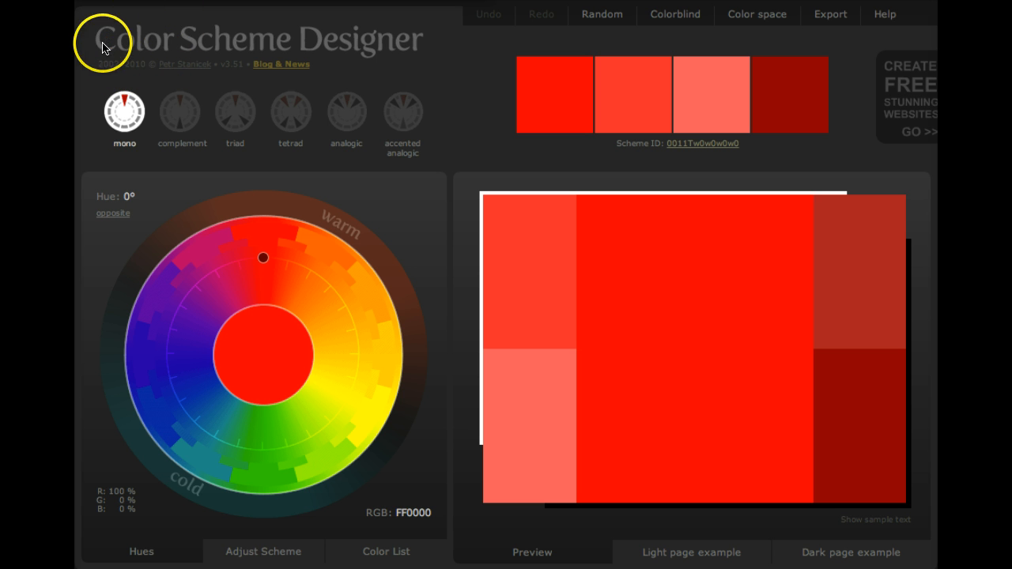
{"action": "mouse_move", "coordinate": [177, 57]}
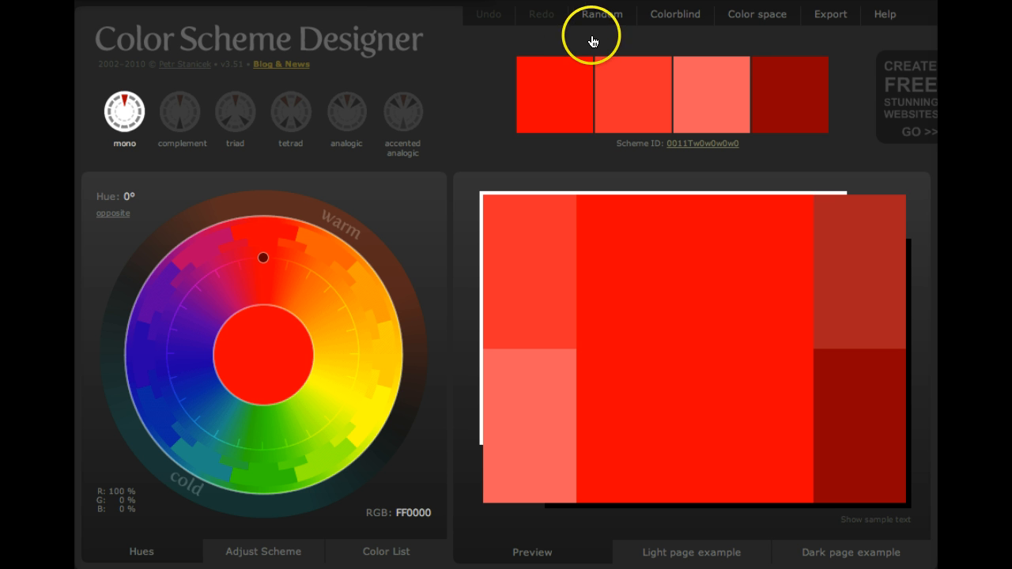
{"action": "mouse_move", "coordinate": [761, 14]}
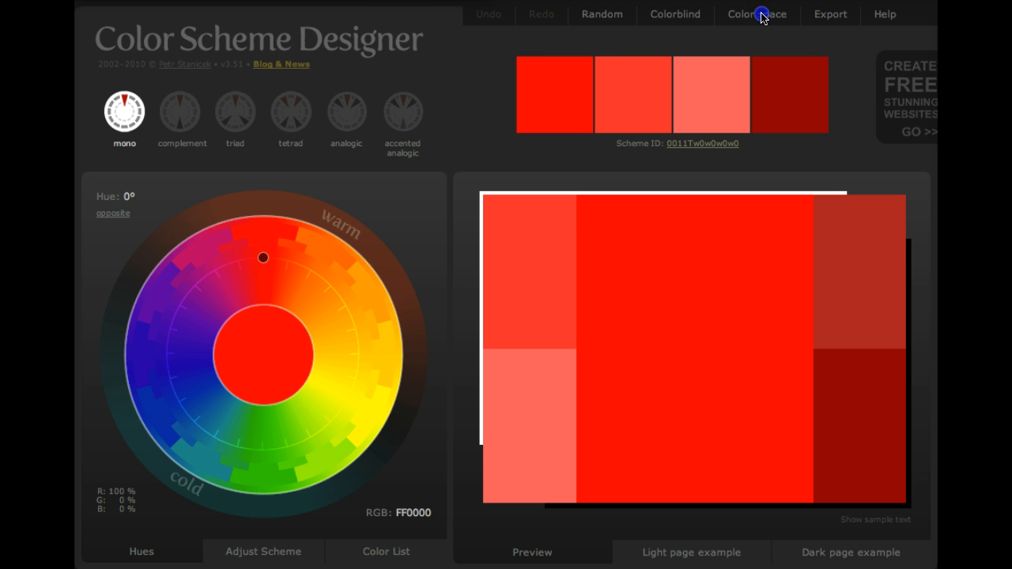
- Switch the colour space to Web Colors so the red palette uses web-safe shades
{"action": "left_click", "coordinate": [756, 14]}
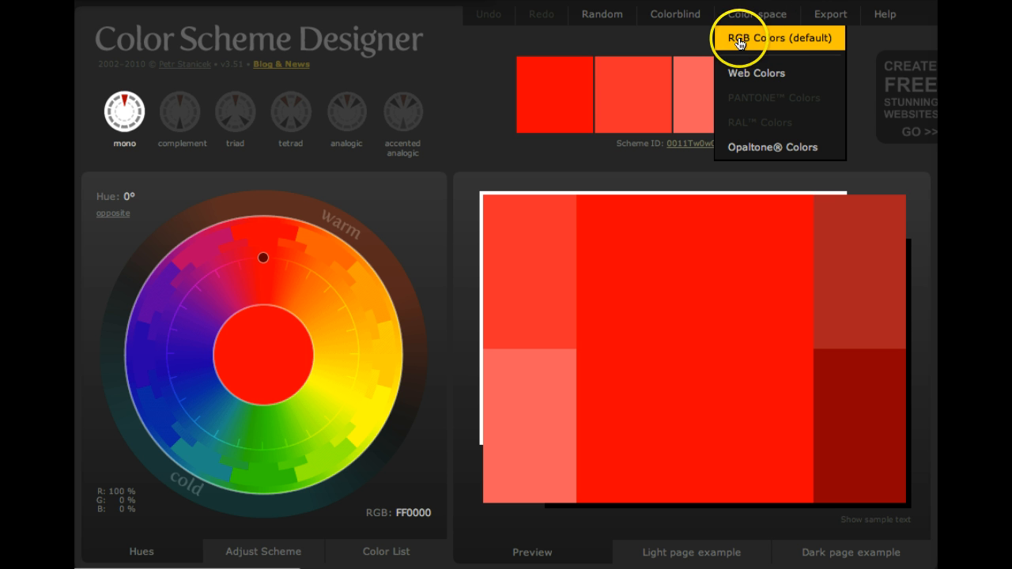
{"action": "mouse_move", "coordinate": [755, 73]}
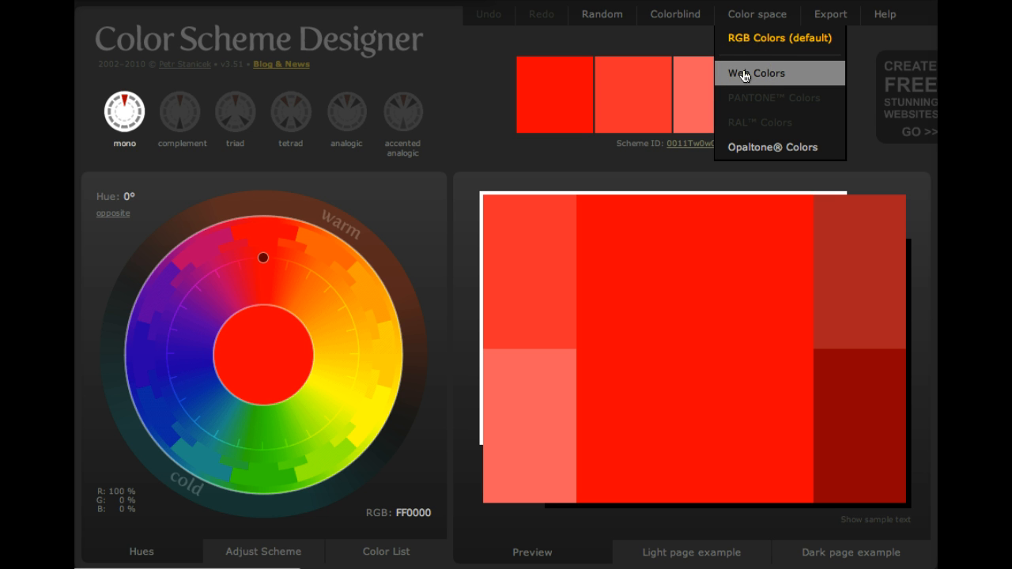
{"action": "mouse_move", "coordinate": [747, 38]}
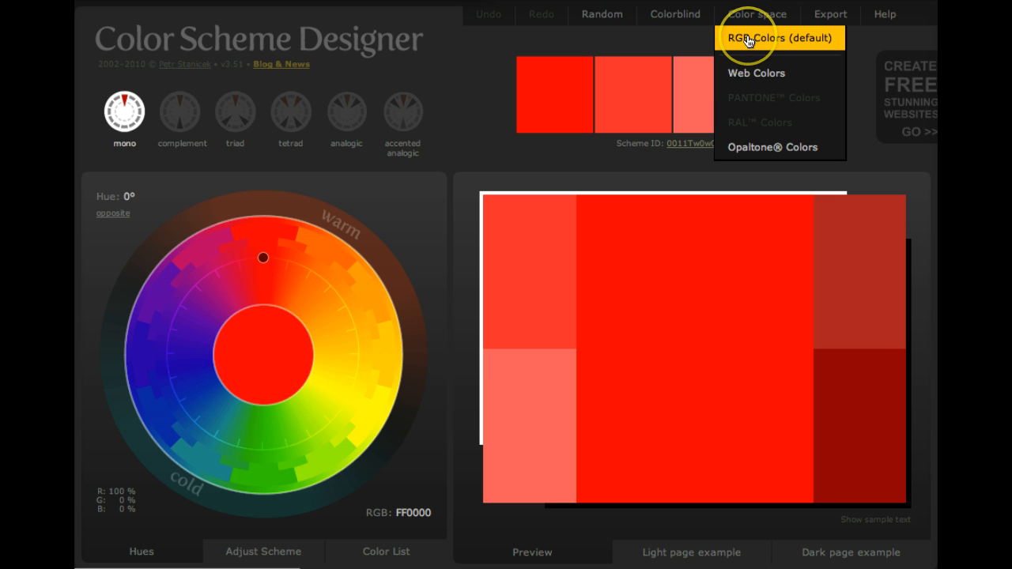
{"action": "mouse_move", "coordinate": [747, 72]}
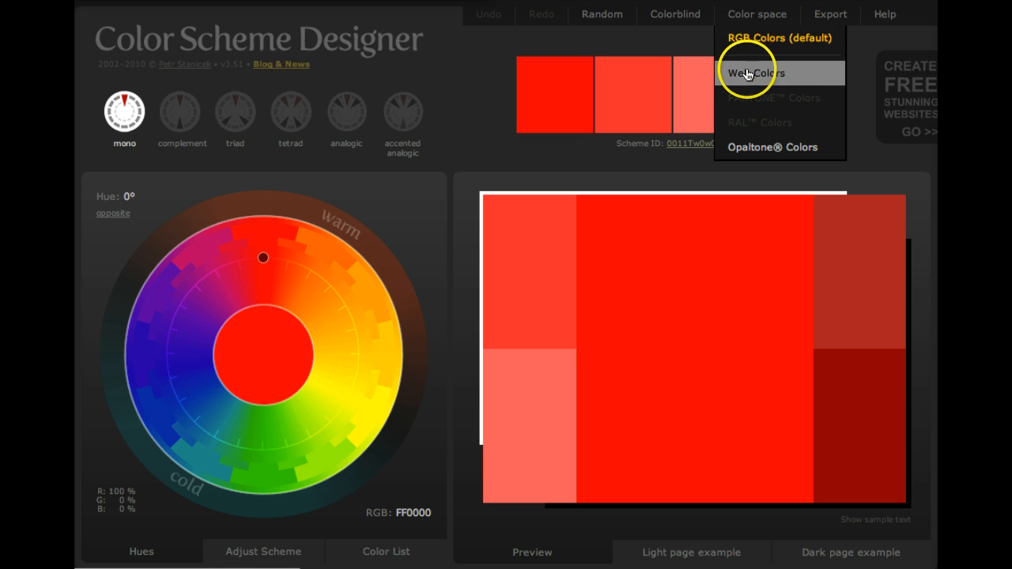
{"action": "mouse_move", "coordinate": [747, 38]}
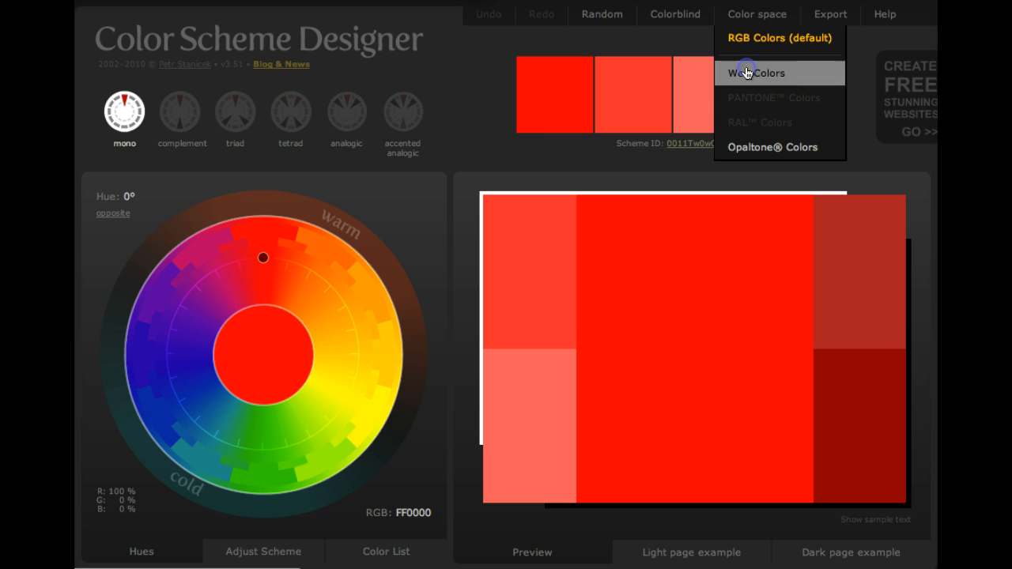
{"action": "left_click", "coordinate": [756, 73]}
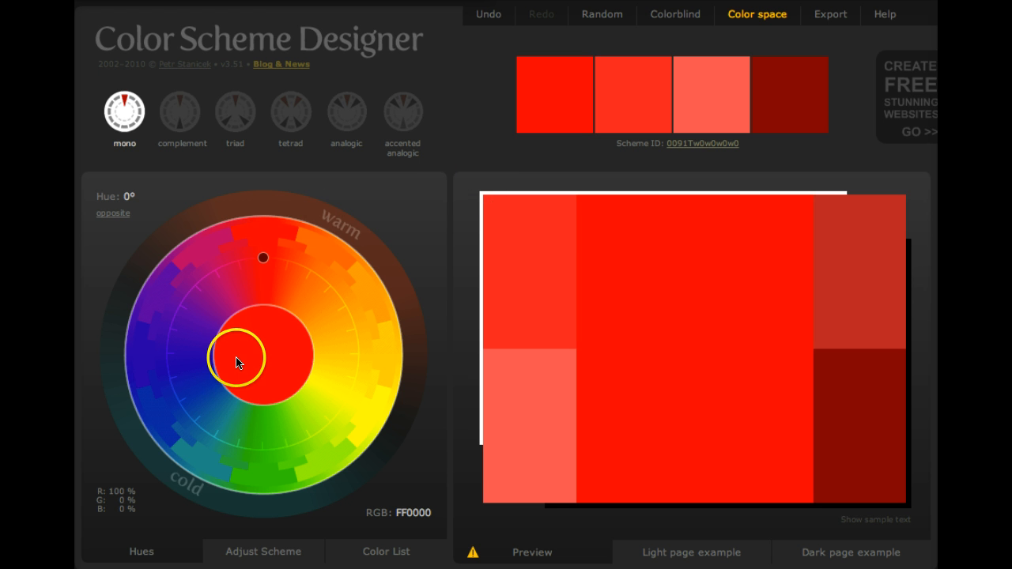
{"action": "mouse_move", "coordinate": [473, 444]}
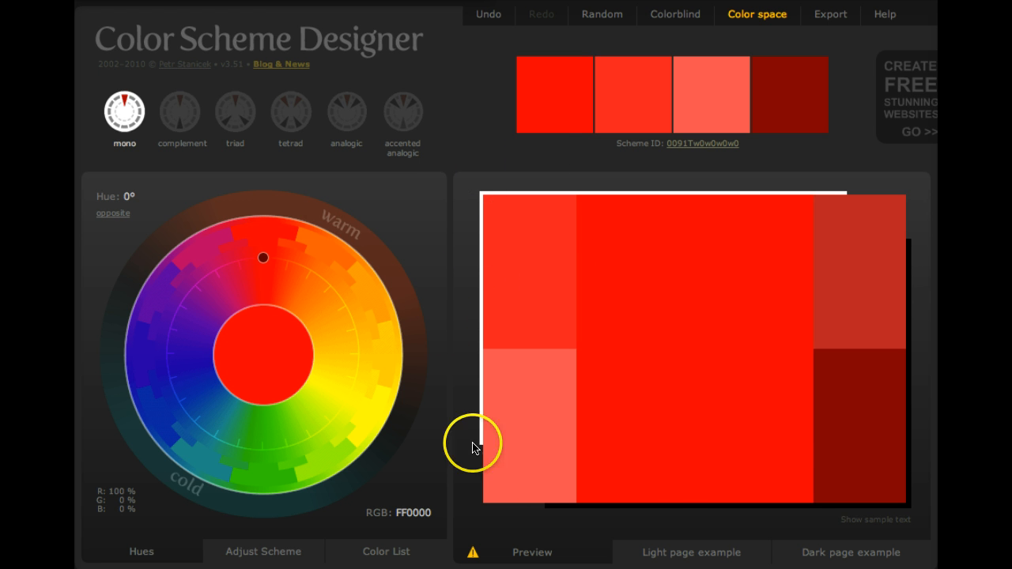
{"action": "mouse_move", "coordinate": [599, 123]}
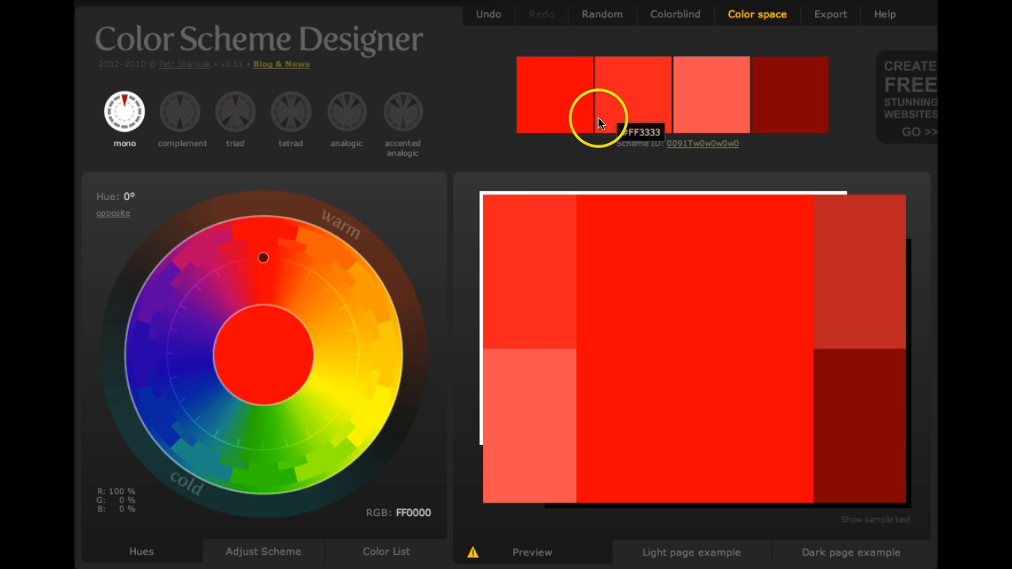
{"action": "mouse_move", "coordinate": [324, 450]}
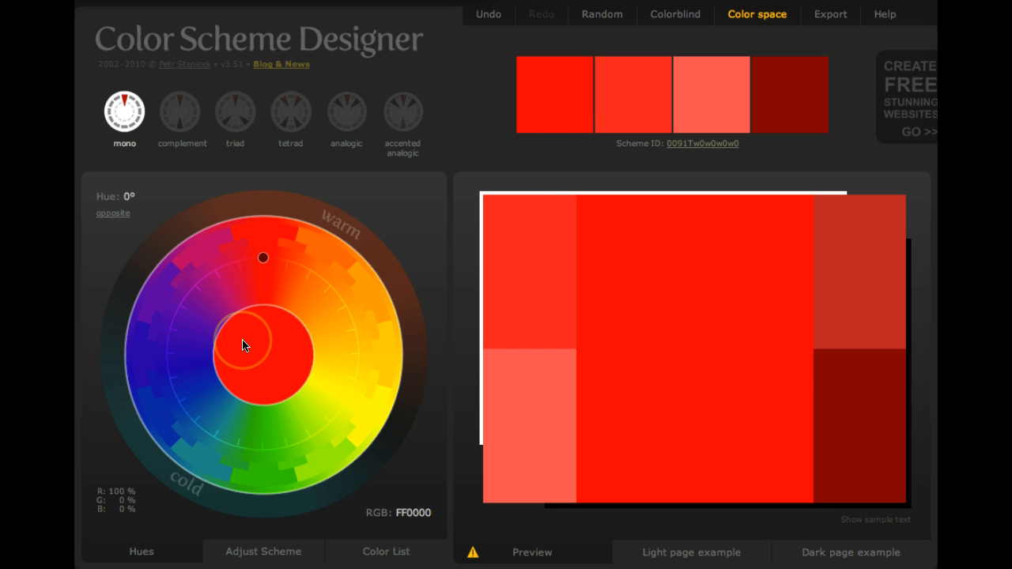
{"action": "left_click_drag", "start_coordinate": [245, 343], "coordinate": [275, 342]}
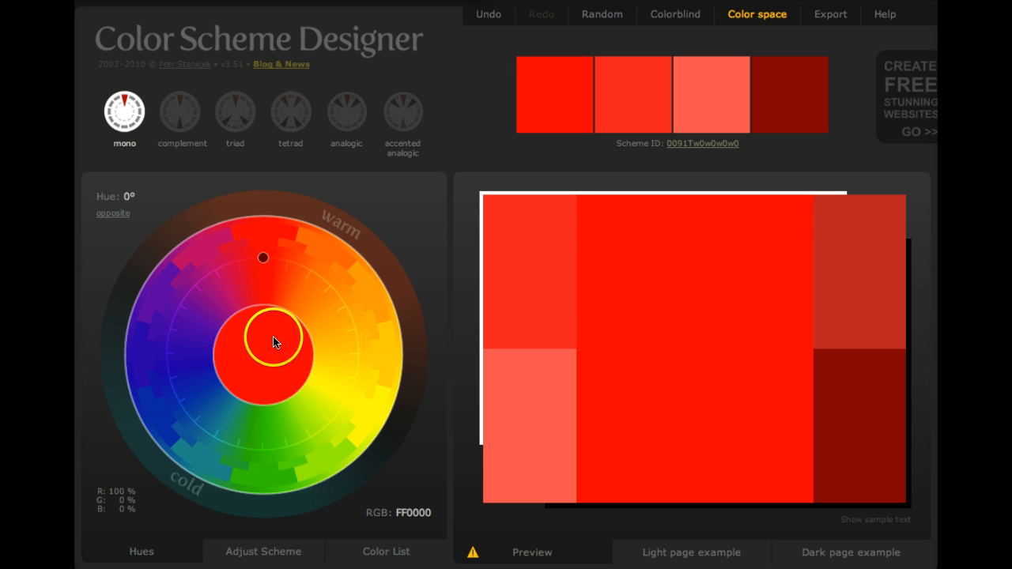
{"action": "mouse_move", "coordinate": [648, 356]}
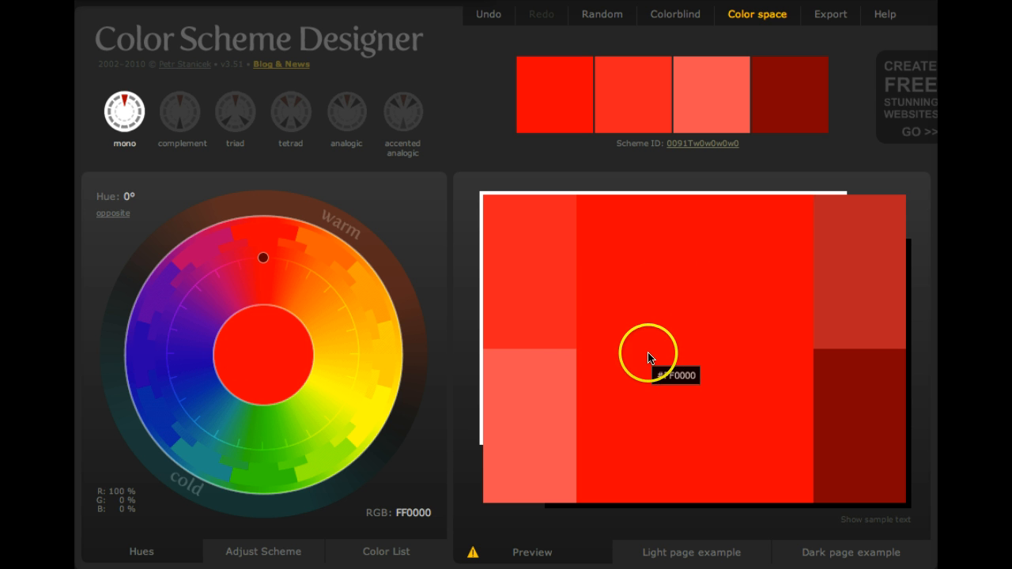
{"action": "mouse_move", "coordinate": [531, 351]}
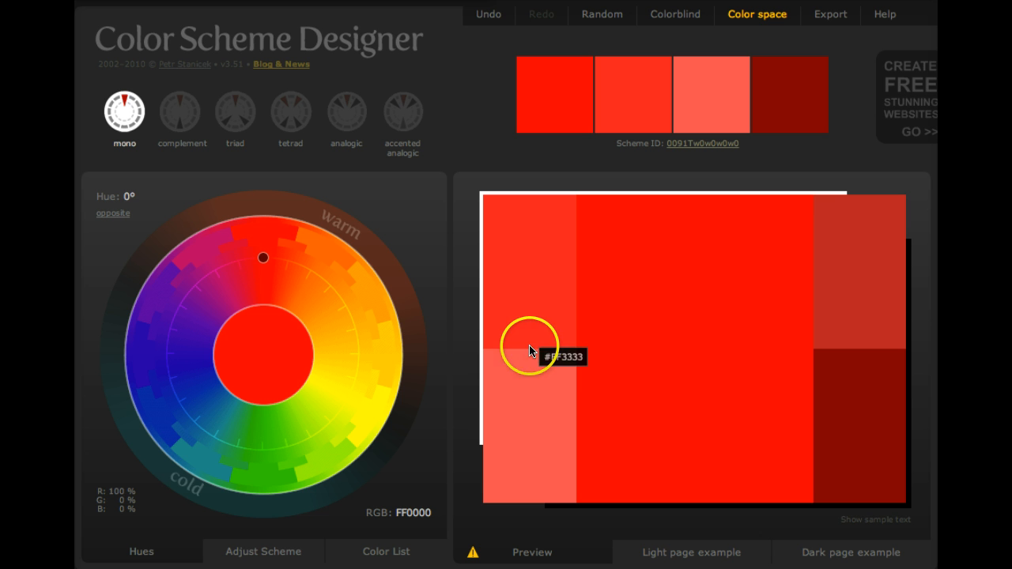
{"action": "mouse_move", "coordinate": [531, 353]}
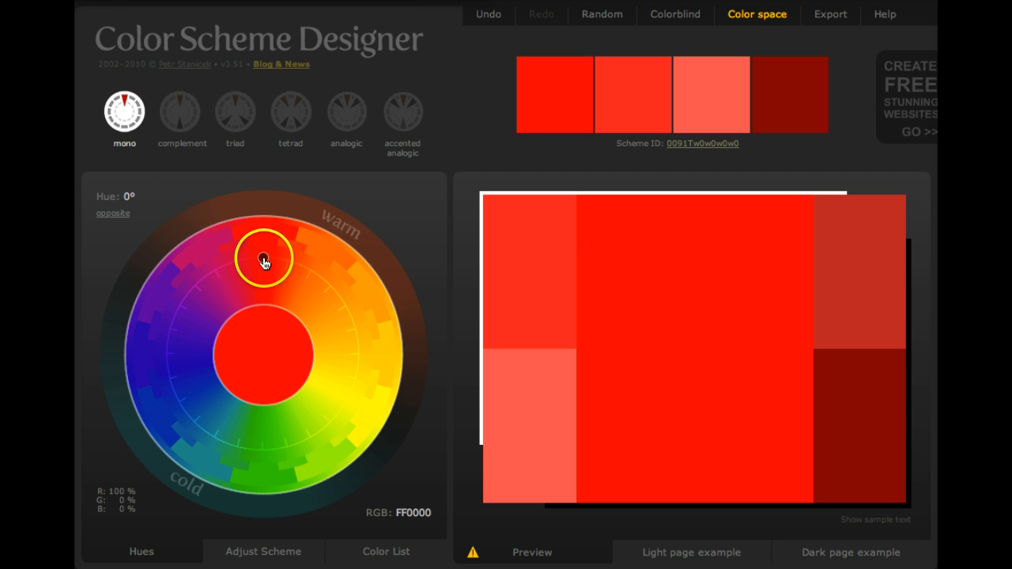
- Sweep the primary hue around the wheel and settle on purple at 290° (660099)
{"action": "left_click_drag", "start_coordinate": [265, 259], "coordinate": [246, 261]}
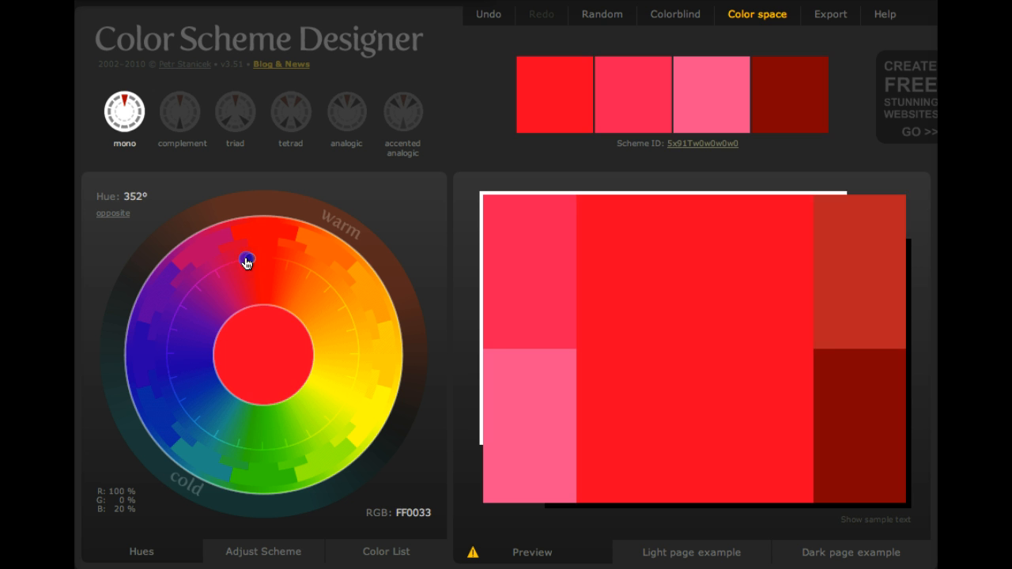
{"action": "left_click_drag", "start_coordinate": [247, 262], "coordinate": [199, 402]}
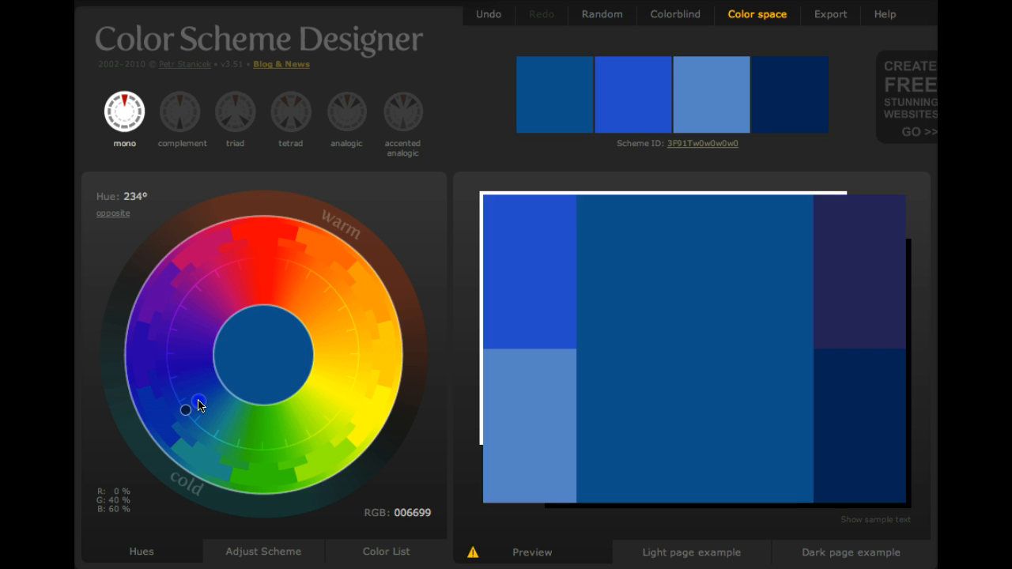
{"action": "left_click_drag", "start_coordinate": [200, 401], "coordinate": [269, 448]}
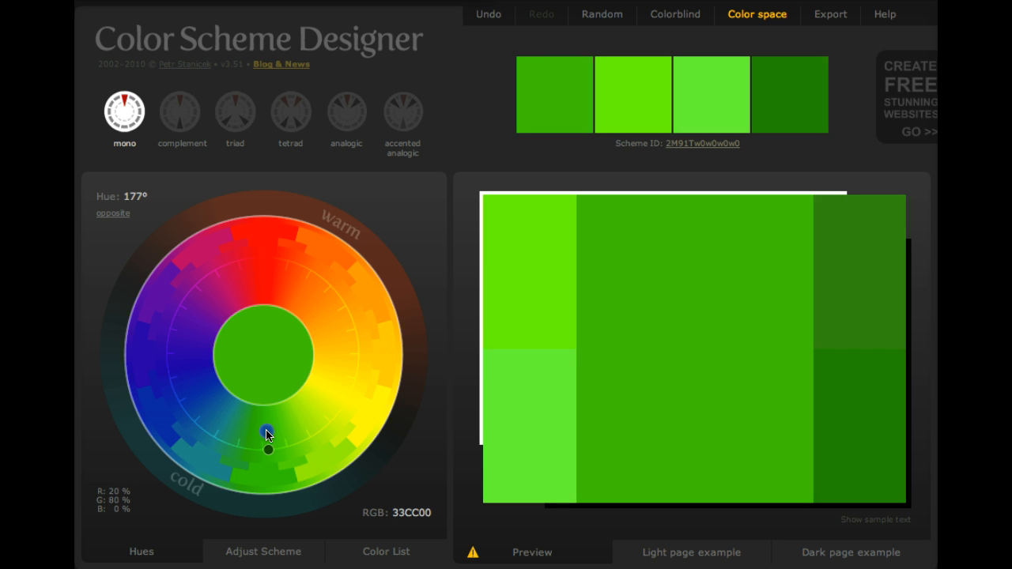
{"action": "left_click_drag", "start_coordinate": [268, 448], "coordinate": [358, 365]}
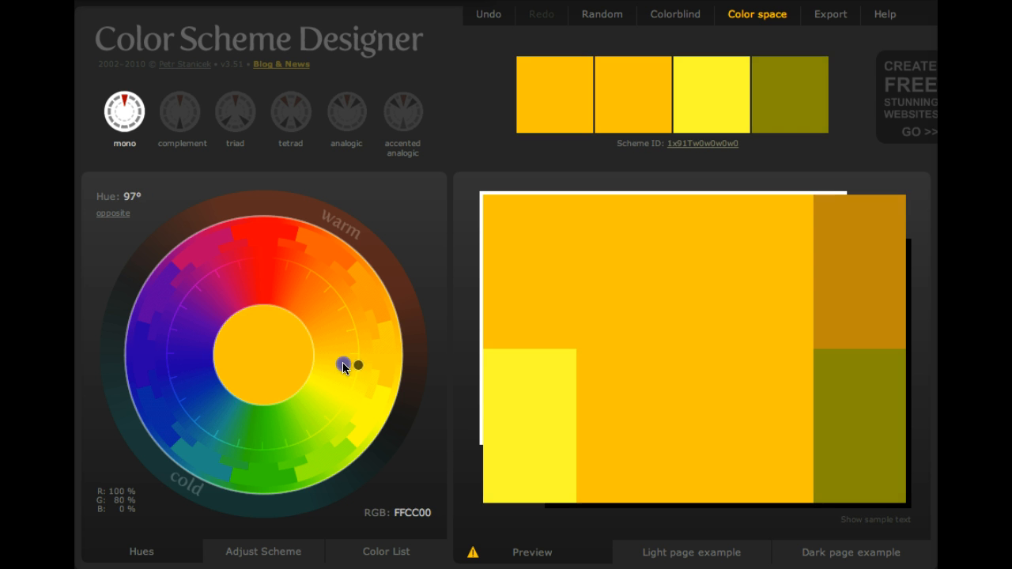
{"action": "left_click_drag", "start_coordinate": [358, 364], "coordinate": [335, 295]}
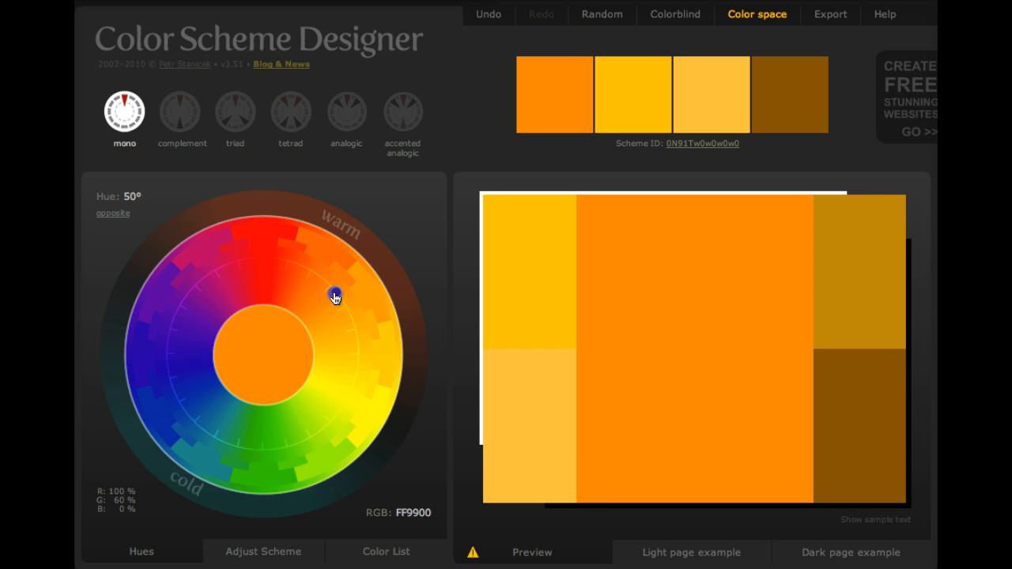
{"action": "left_click_drag", "start_coordinate": [333, 291], "coordinate": [266, 274]}
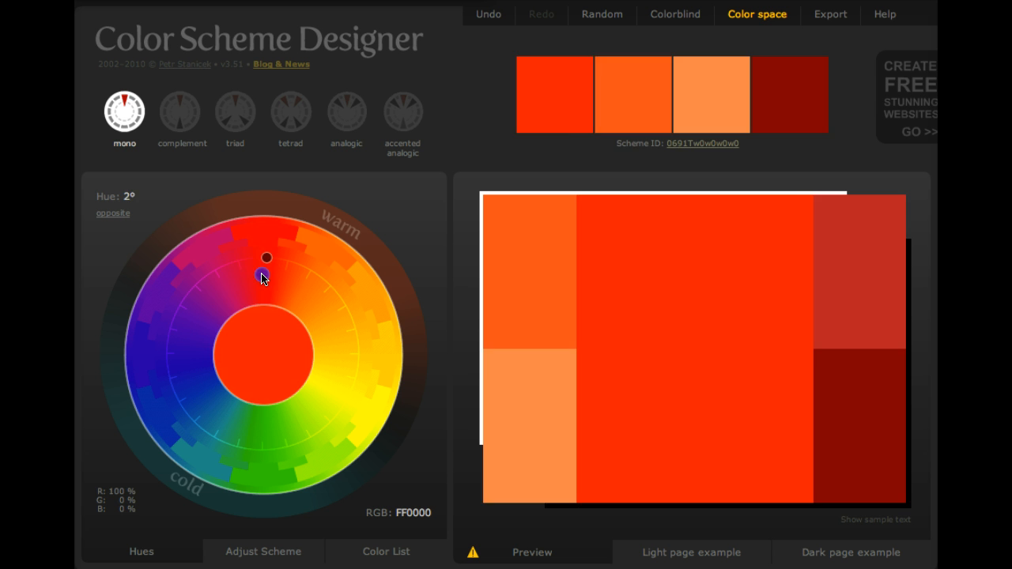
{"action": "left_click_drag", "start_coordinate": [268, 258], "coordinate": [174, 321]}
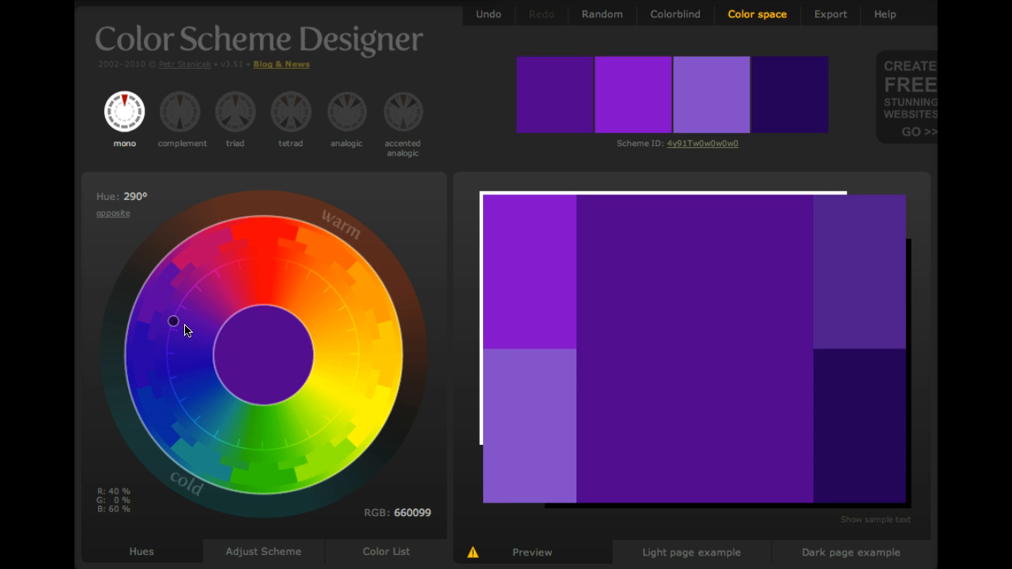
{"action": "mouse_move", "coordinate": [652, 320]}
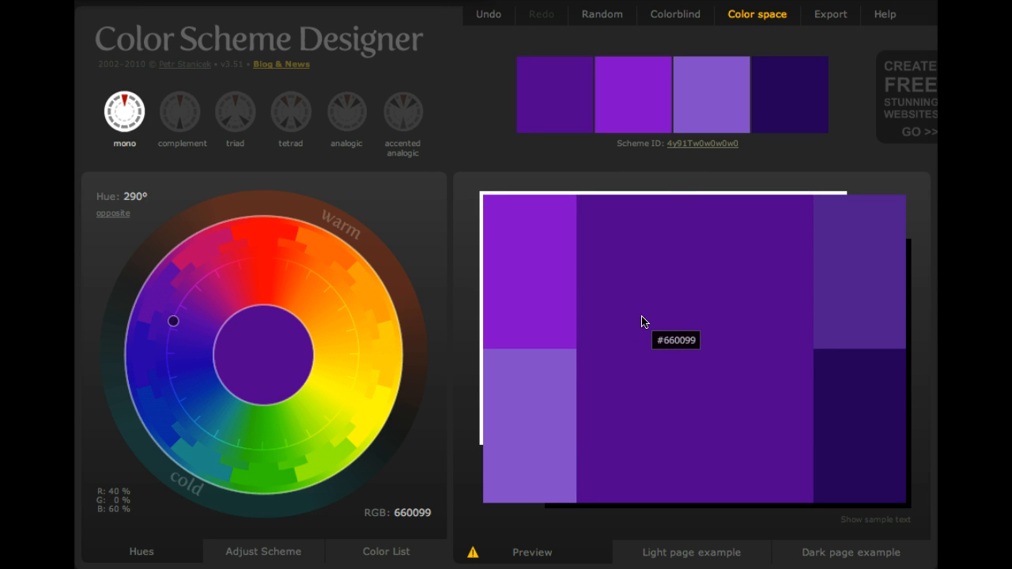
{"action": "mouse_move", "coordinate": [533, 291]}
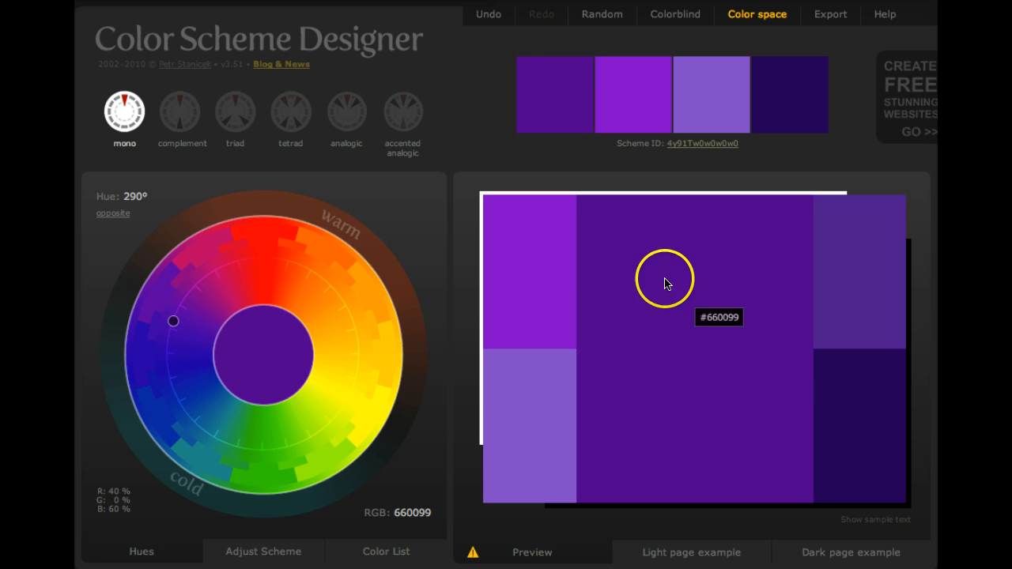
{"action": "mouse_move", "coordinate": [721, 360]}
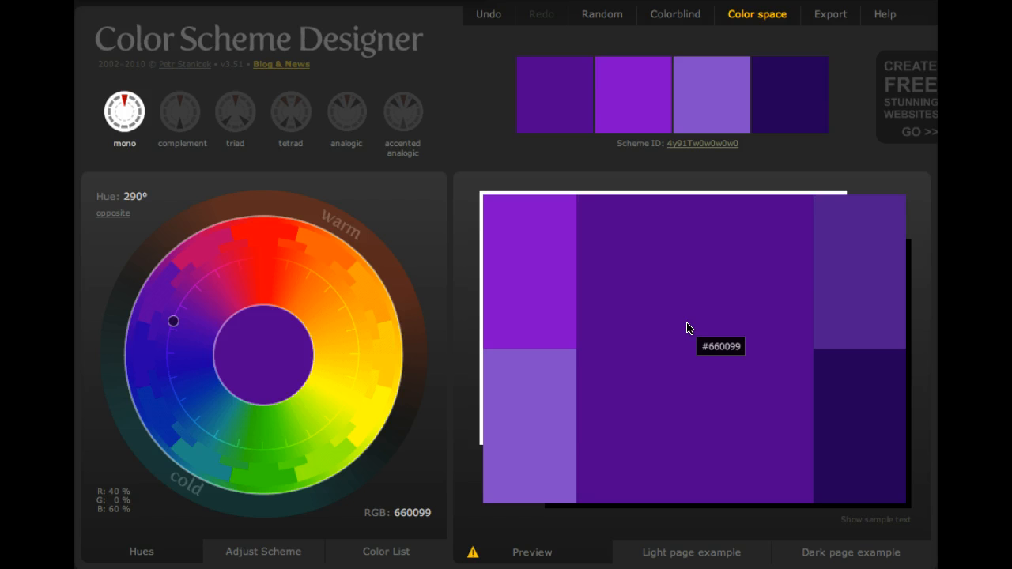
{"action": "mouse_move", "coordinate": [363, 348]}
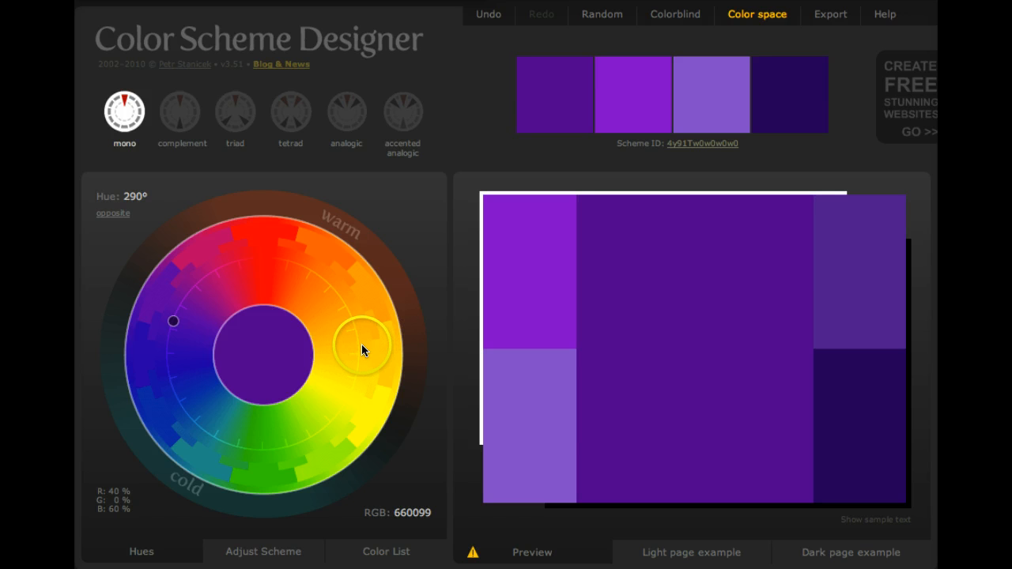
- Try a complementary scheme, moving the primary hue through orange-yellow to lime green
{"action": "left_click", "coordinate": [181, 110]}
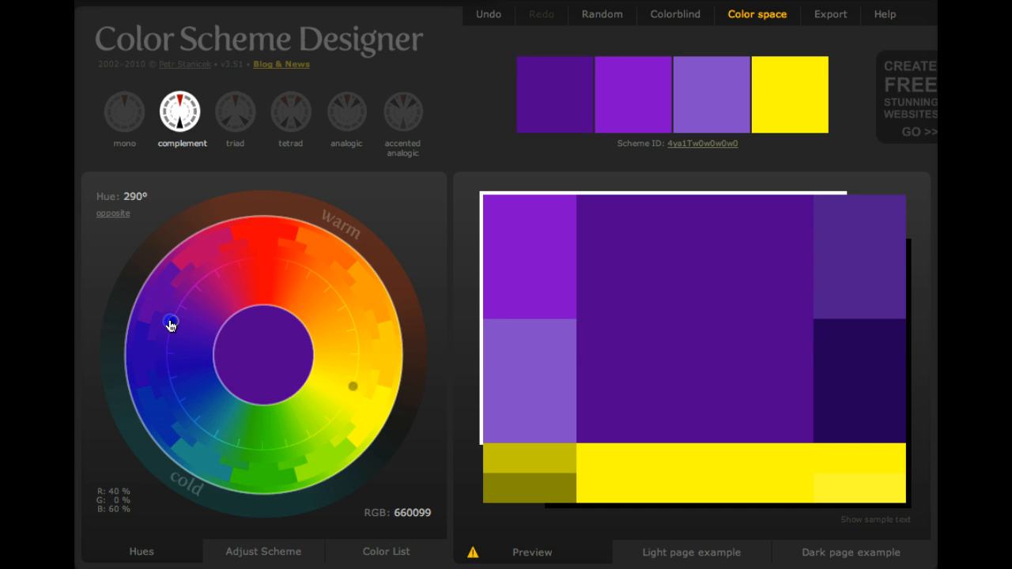
{"action": "left_click_drag", "start_coordinate": [172, 324], "coordinate": [347, 320]}
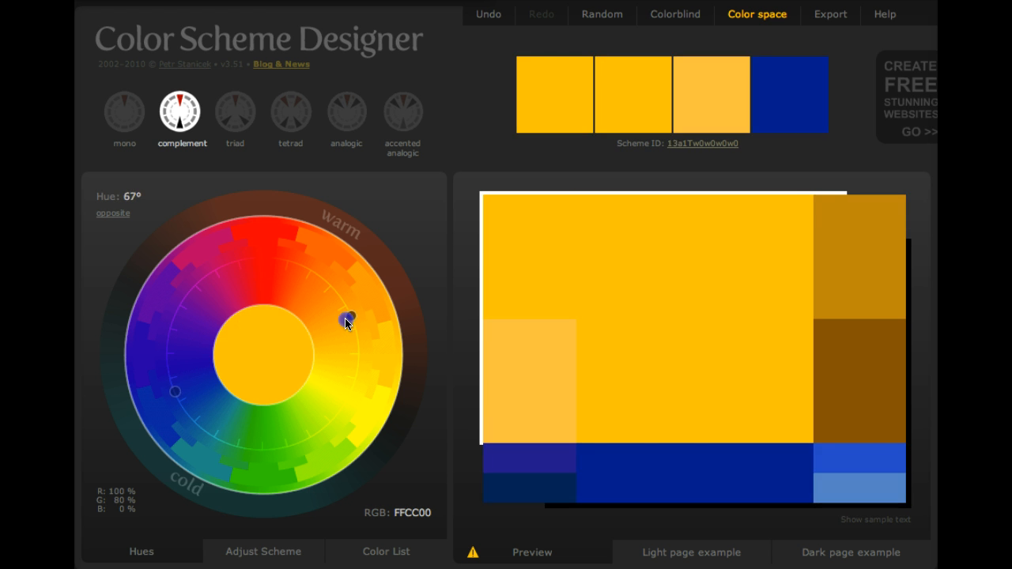
{"action": "left_click_drag", "start_coordinate": [349, 318], "coordinate": [312, 399]}
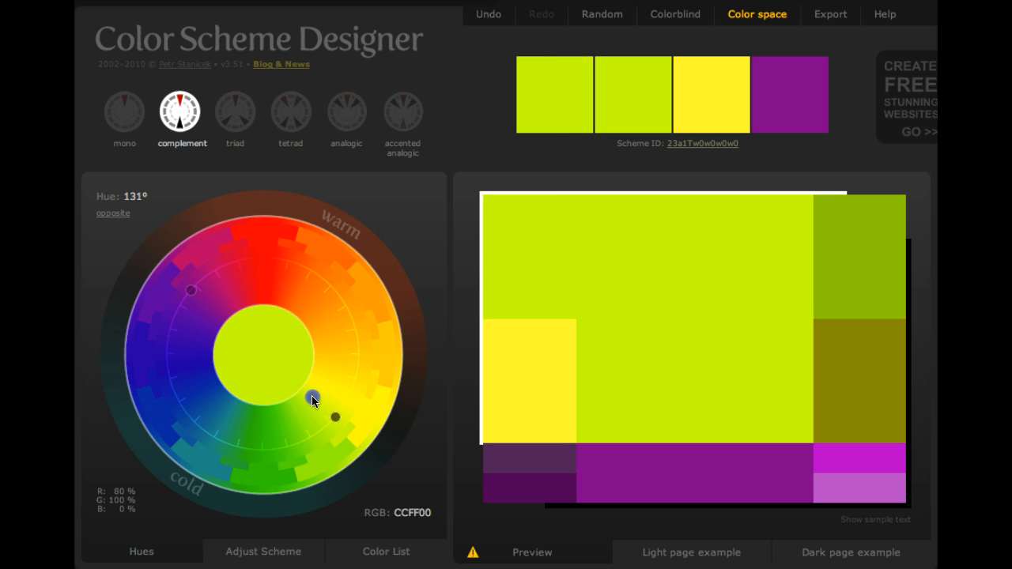
- Switch to a triad with bright yellow FFFF00 primary and an 84° angle
{"action": "left_click", "coordinate": [234, 111]}
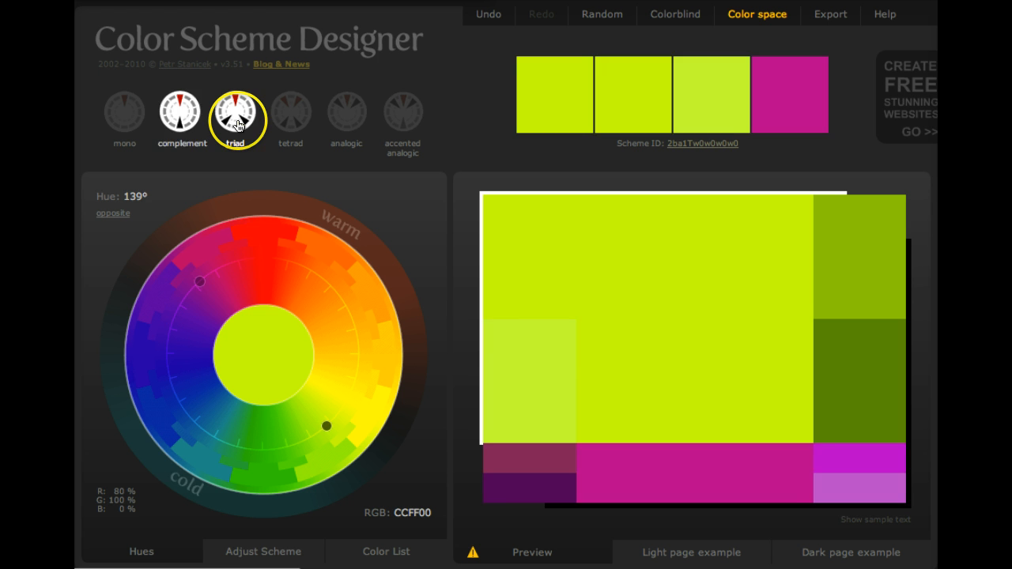
{"action": "left_click_drag", "start_coordinate": [200, 282], "coordinate": [171, 324]}
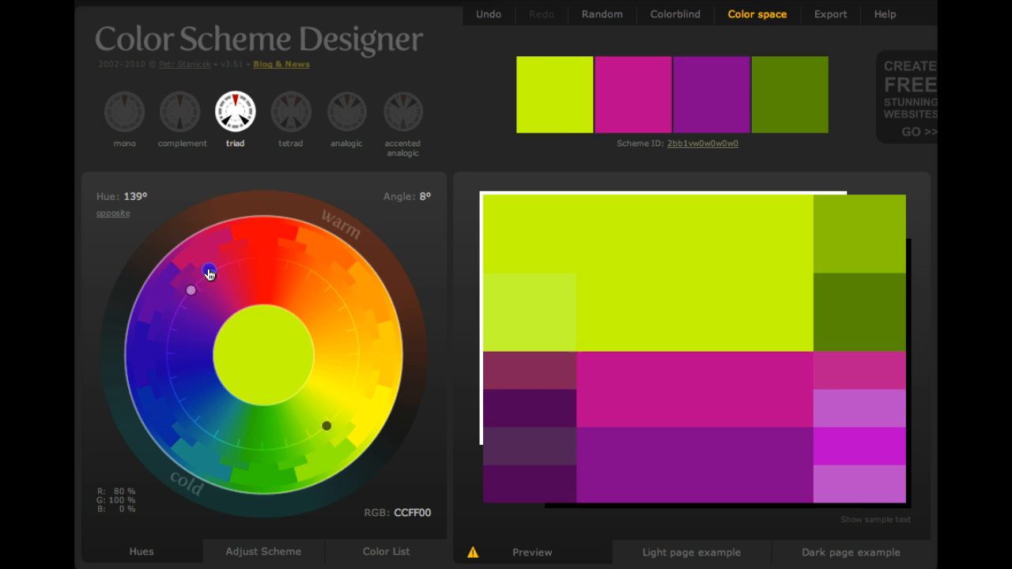
{"action": "left_click_drag", "start_coordinate": [208, 270], "coordinate": [181, 406]}
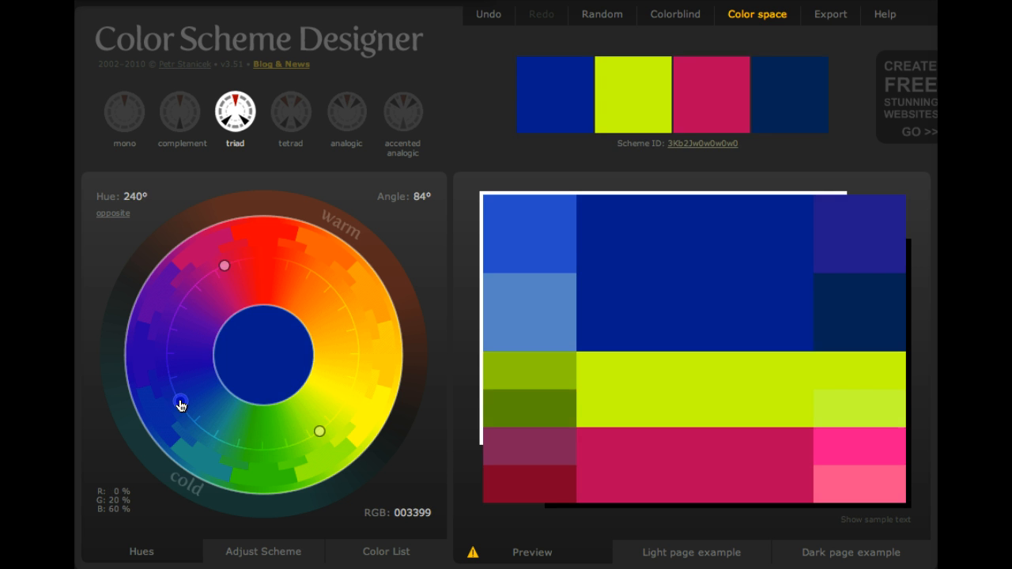
{"action": "left_click_drag", "start_coordinate": [182, 401], "coordinate": [355, 400]}
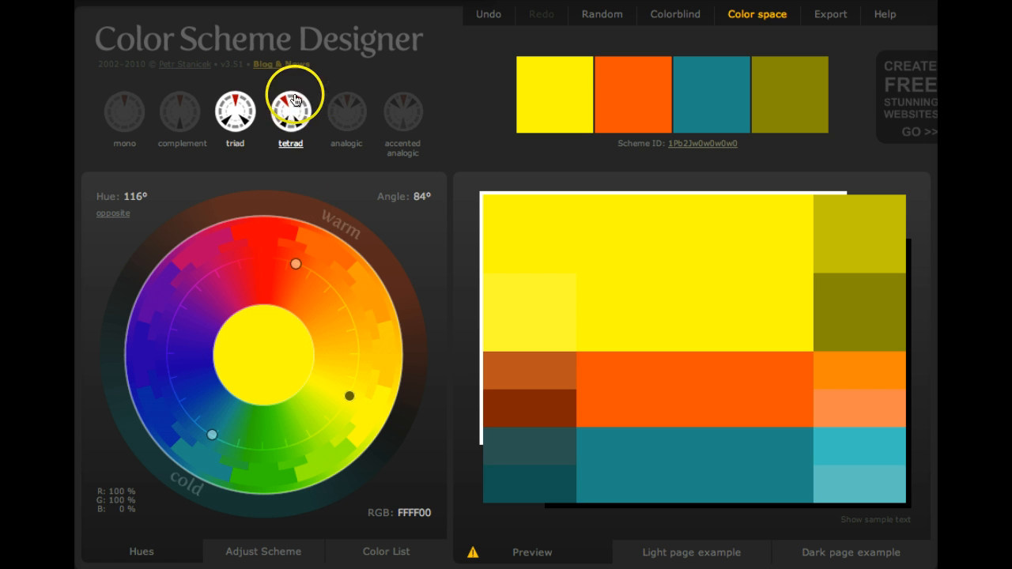
- Try analogic at 59° and other types, then keep the triad and open Adjust Scheme
{"action": "left_click", "coordinate": [345, 111]}
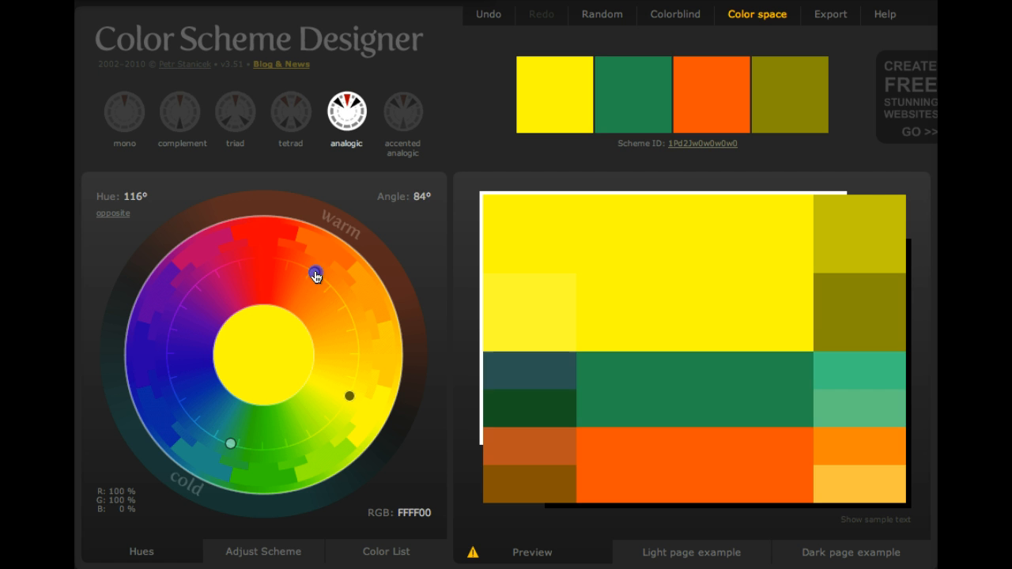
{"action": "left_click_drag", "start_coordinate": [316, 273], "coordinate": [347, 300]}
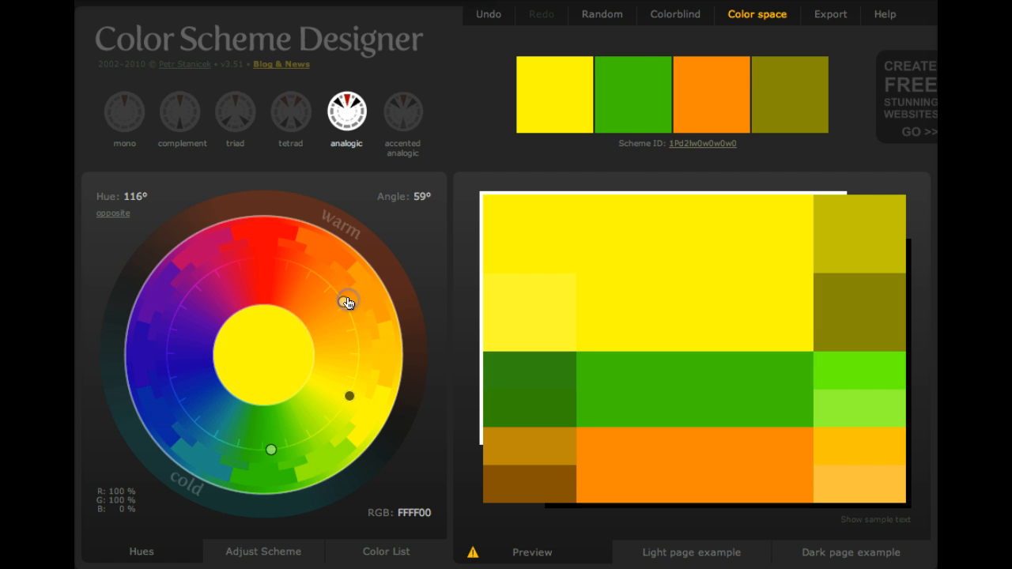
{"action": "left_click", "coordinate": [403, 110]}
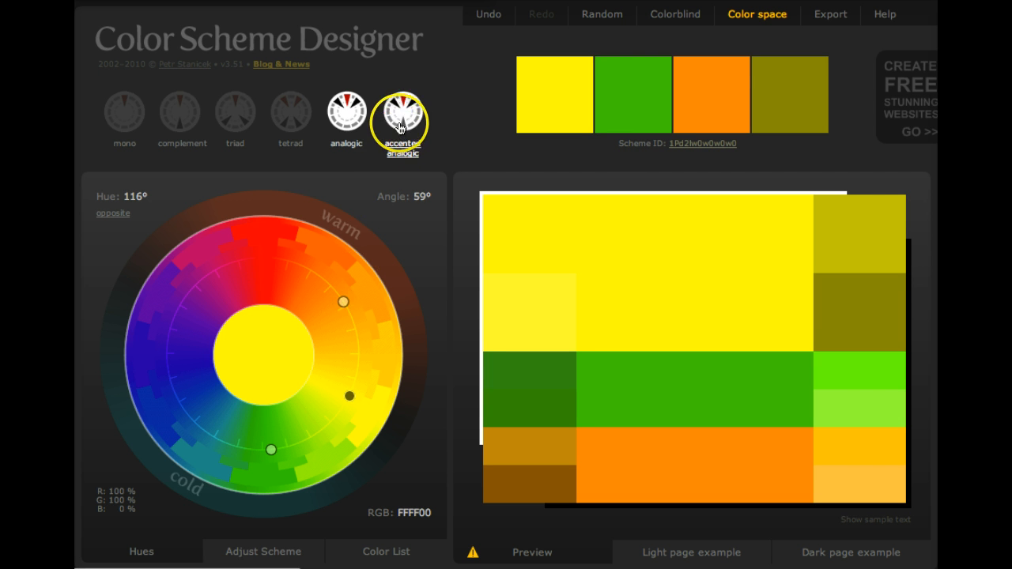
{"action": "left_click", "coordinate": [234, 111]}
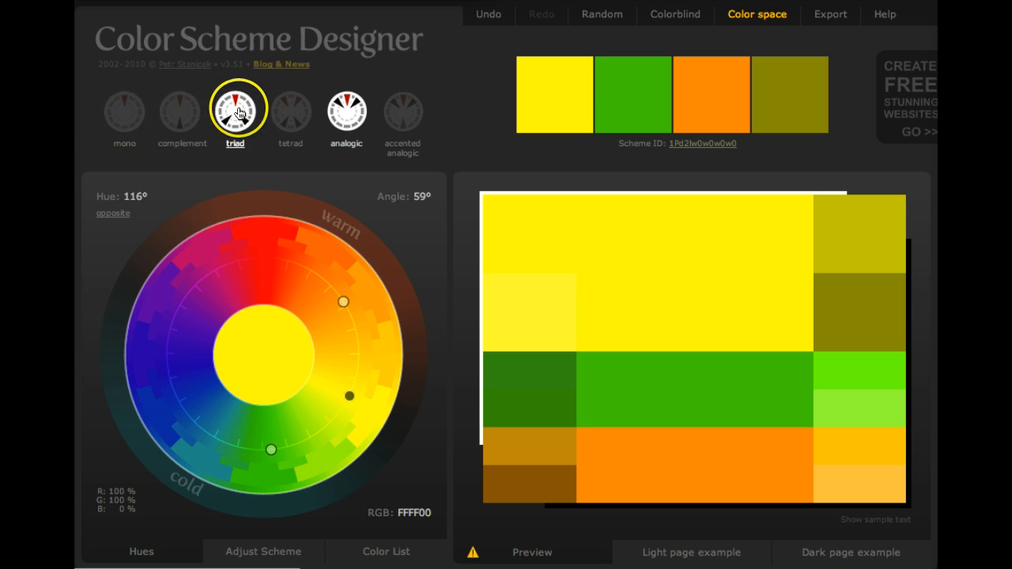
{"action": "left_click", "coordinate": [290, 109]}
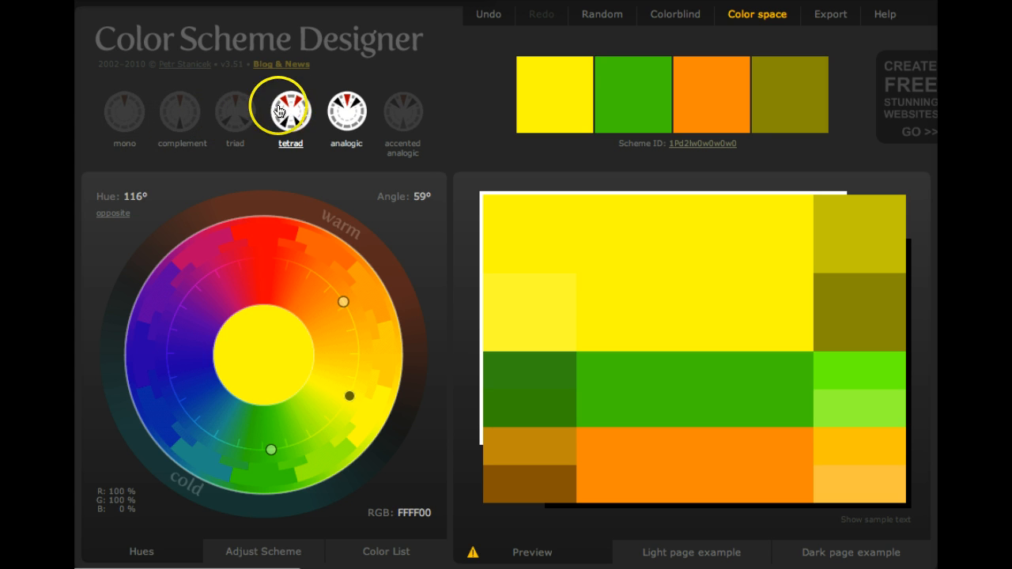
{"action": "left_click", "coordinate": [234, 109]}
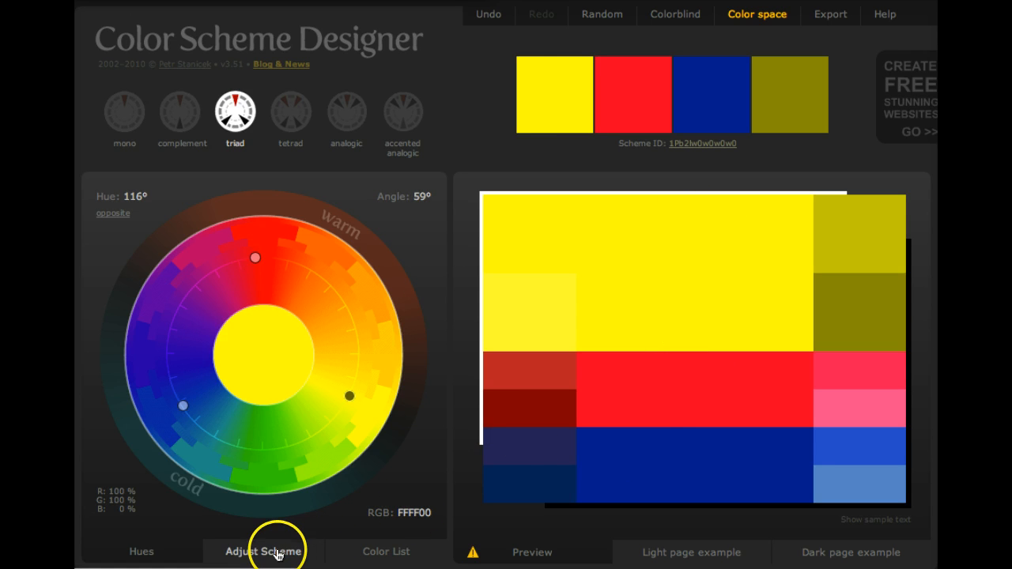
{"action": "left_click", "coordinate": [262, 551]}
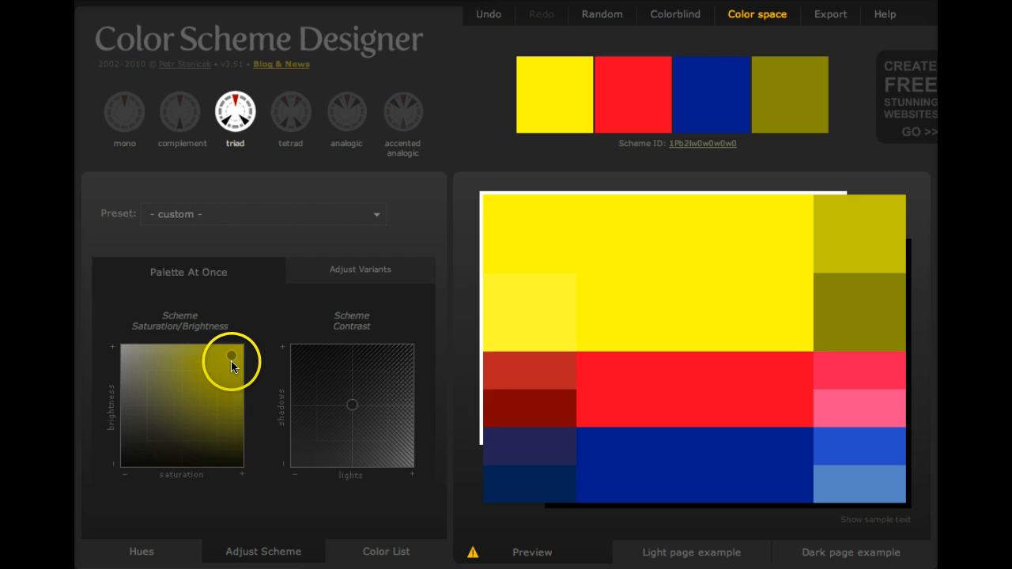
- Soften the palette's saturation and brightness after testing the dim and maximum extremes
{"action": "left_click_drag", "start_coordinate": [231, 360], "coordinate": [221, 356]}
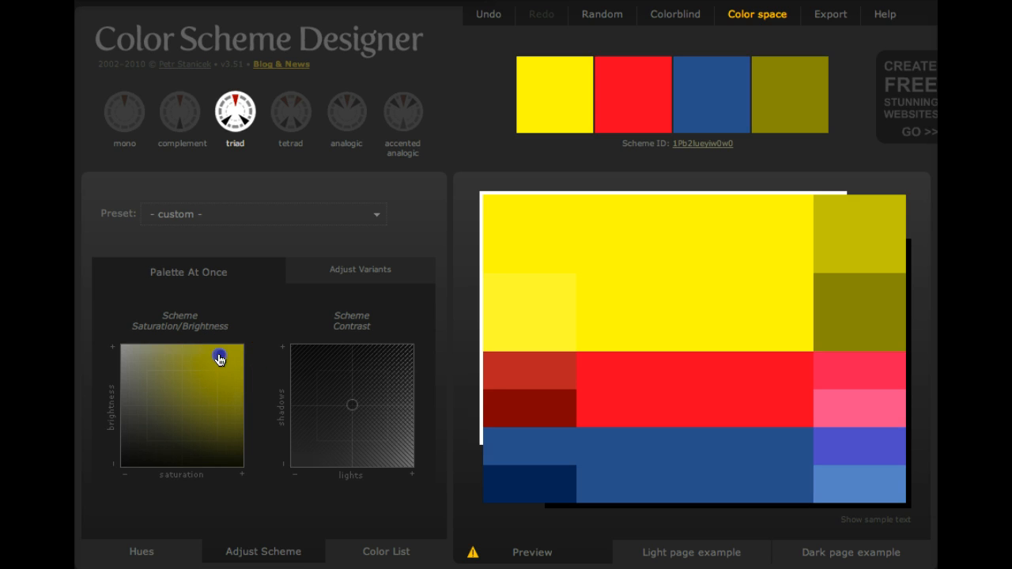
{"action": "left_click_drag", "start_coordinate": [219, 356], "coordinate": [198, 404]}
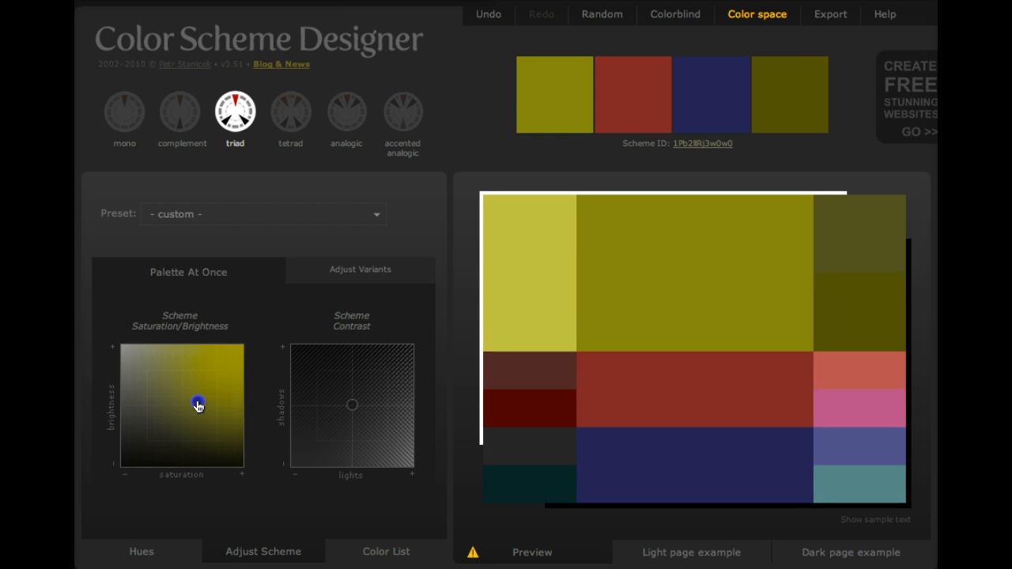
{"action": "left_click_drag", "start_coordinate": [198, 401], "coordinate": [241, 354]}
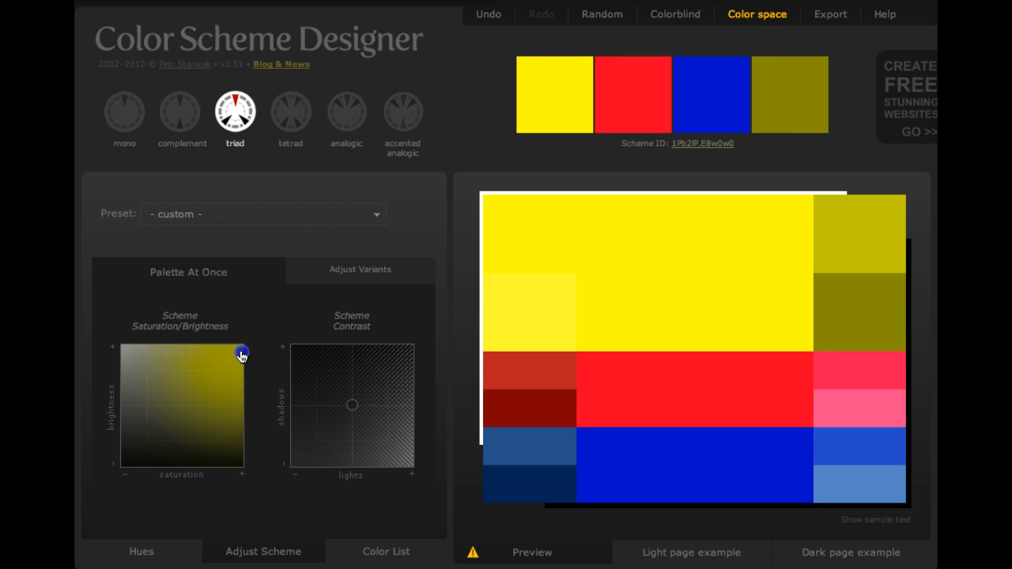
{"action": "left_click_drag", "start_coordinate": [241, 354], "coordinate": [211, 370]}
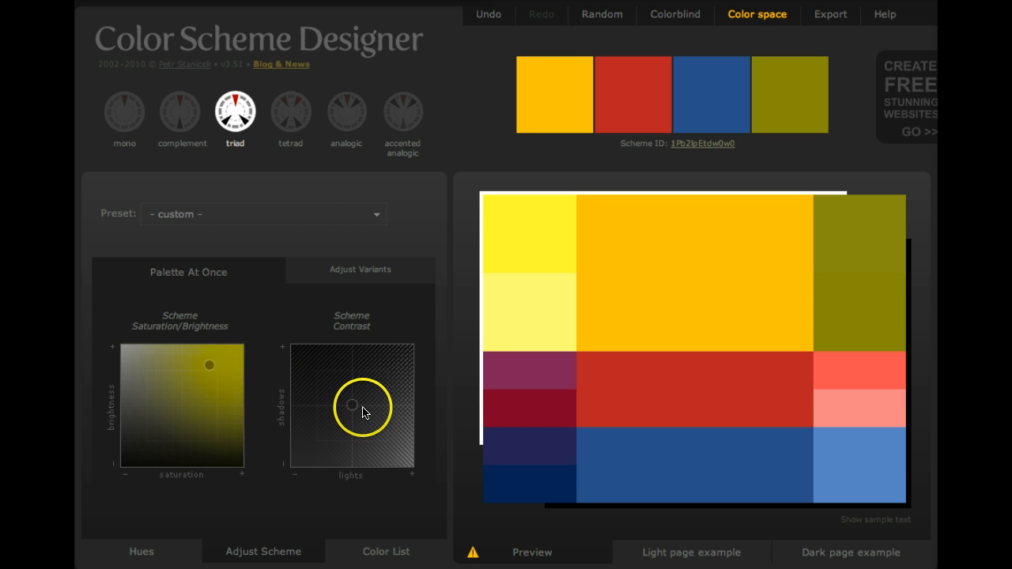
- Set moderately deep shadow contrast, giving a golden-orange FFCC33 primary
{"action": "left_click_drag", "start_coordinate": [352, 405], "coordinate": [335, 381]}
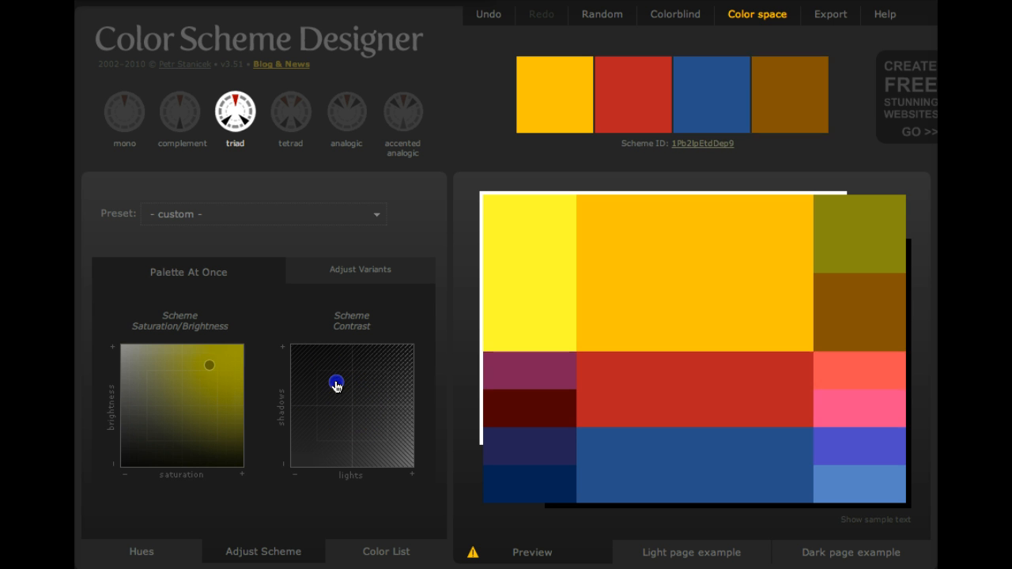
{"action": "left_click_drag", "start_coordinate": [336, 381], "coordinate": [325, 352]}
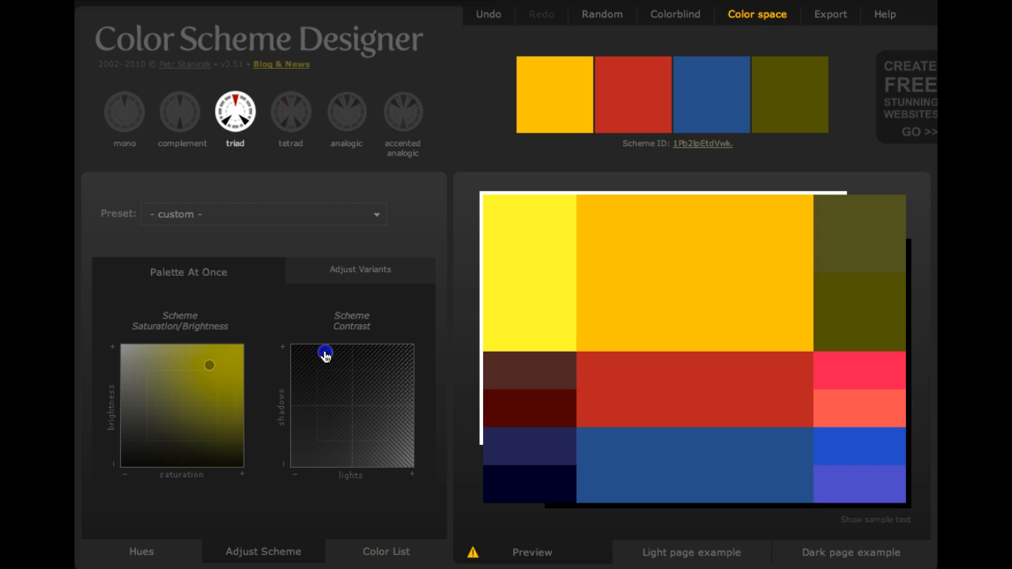
{"action": "left_click_drag", "start_coordinate": [325, 352], "coordinate": [314, 380]}
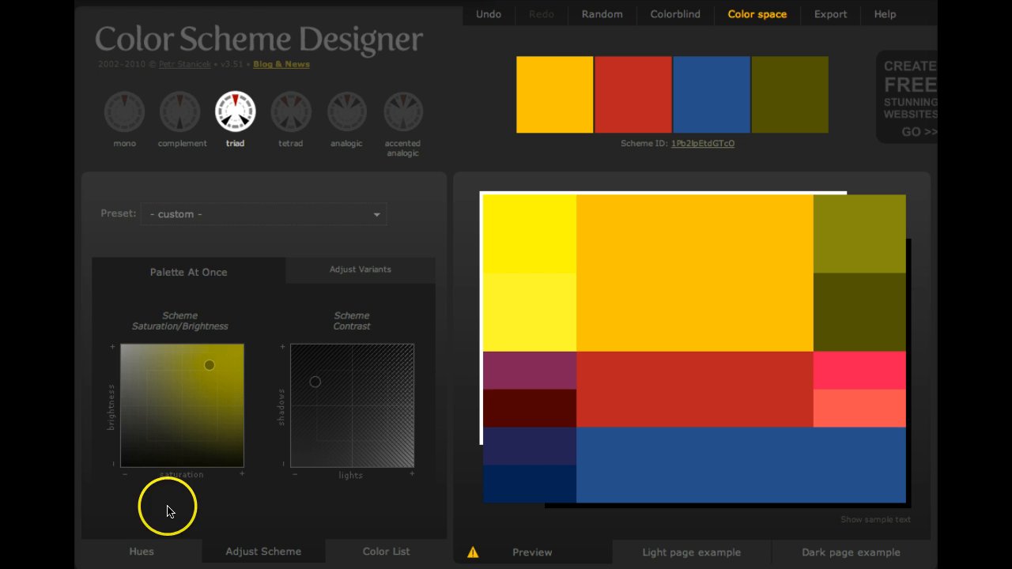
{"action": "left_click", "coordinate": [141, 551]}
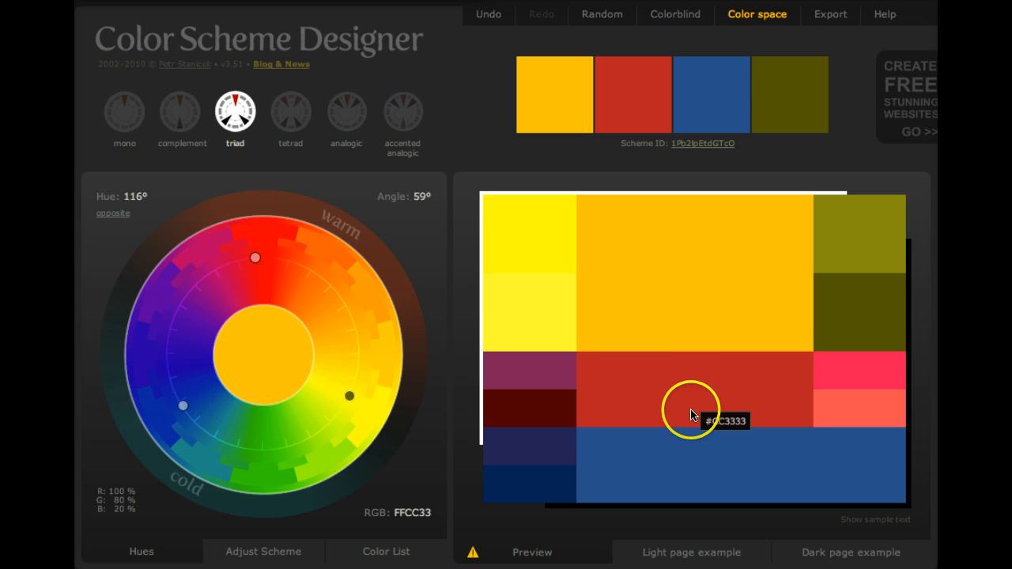
{"action": "mouse_move", "coordinate": [825, 237]}
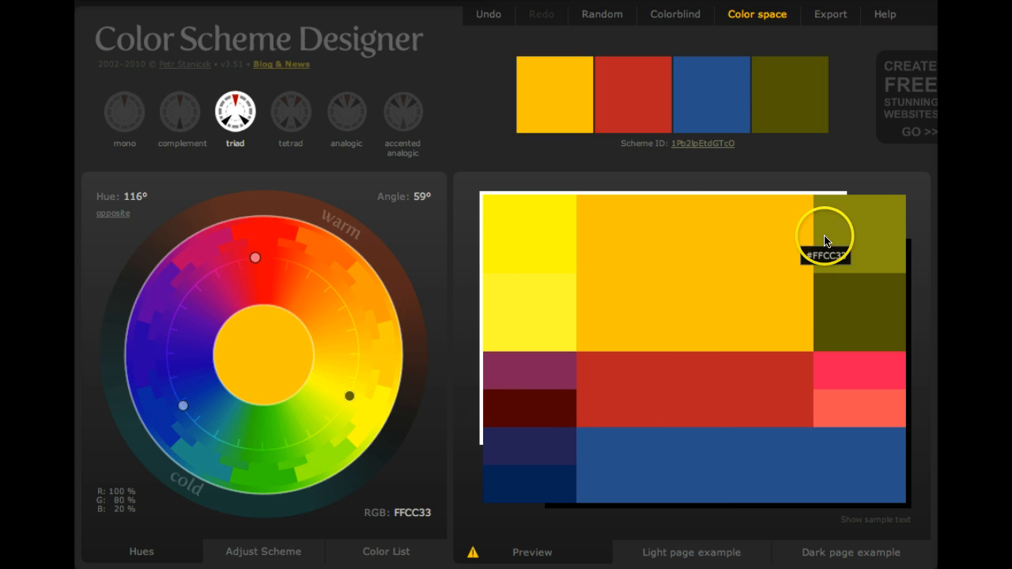
{"action": "mouse_move", "coordinate": [681, 322]}
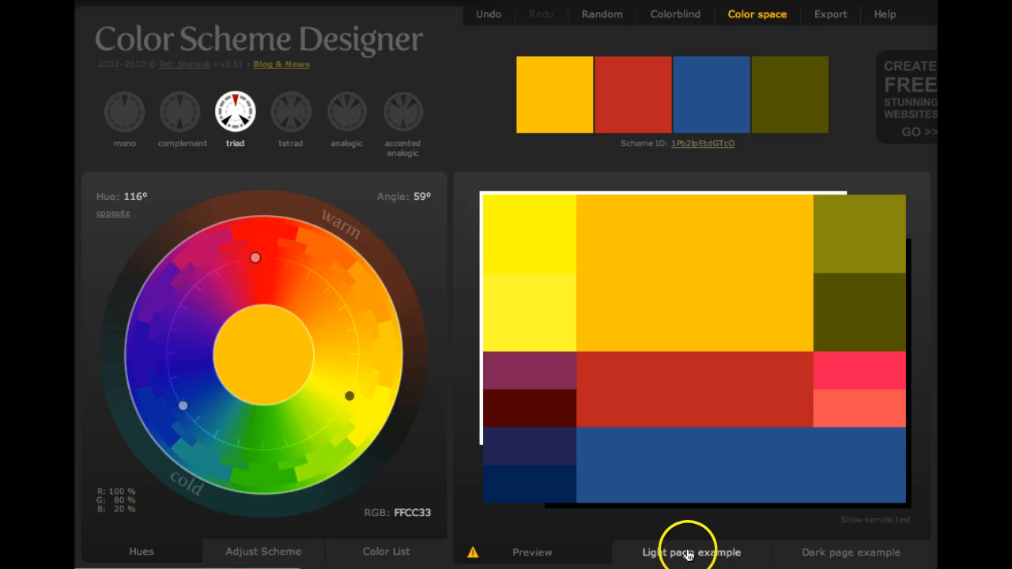
- Preview the golden-orange, red and blue triad on the Light page example
{"action": "left_click", "coordinate": [690, 553]}
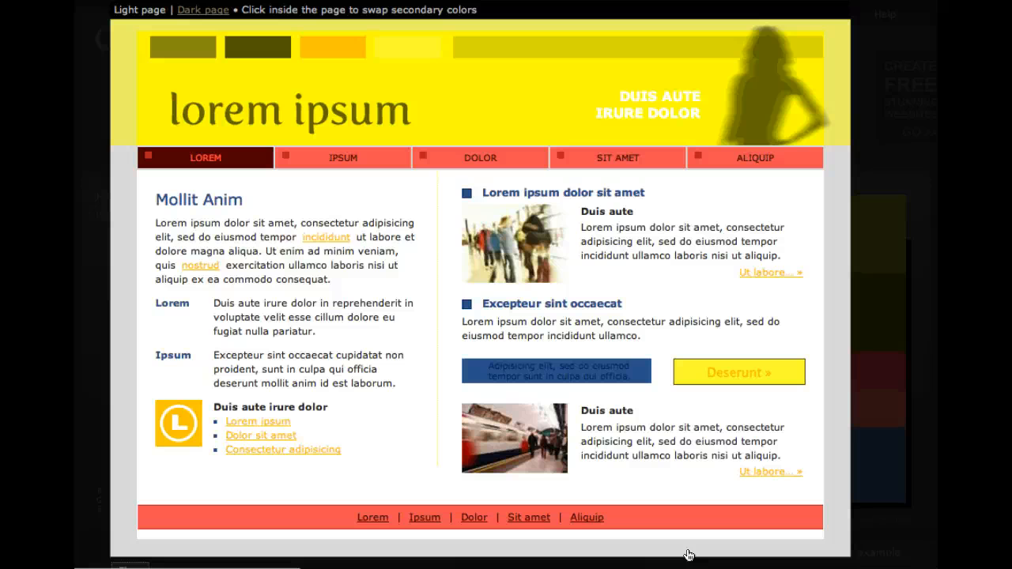
{"action": "left_click", "coordinate": [203, 10]}
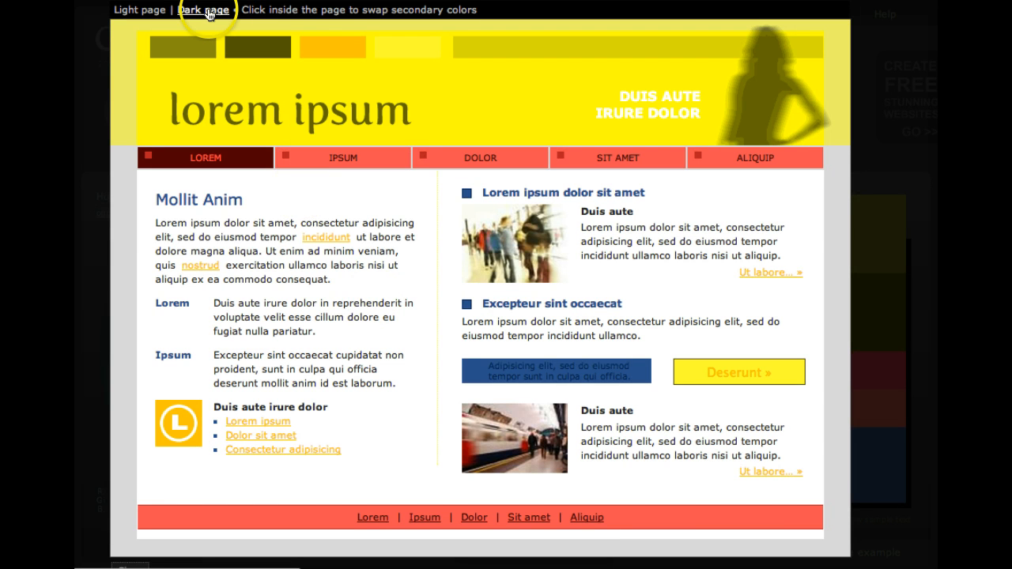
{"action": "left_click", "coordinate": [203, 10]}
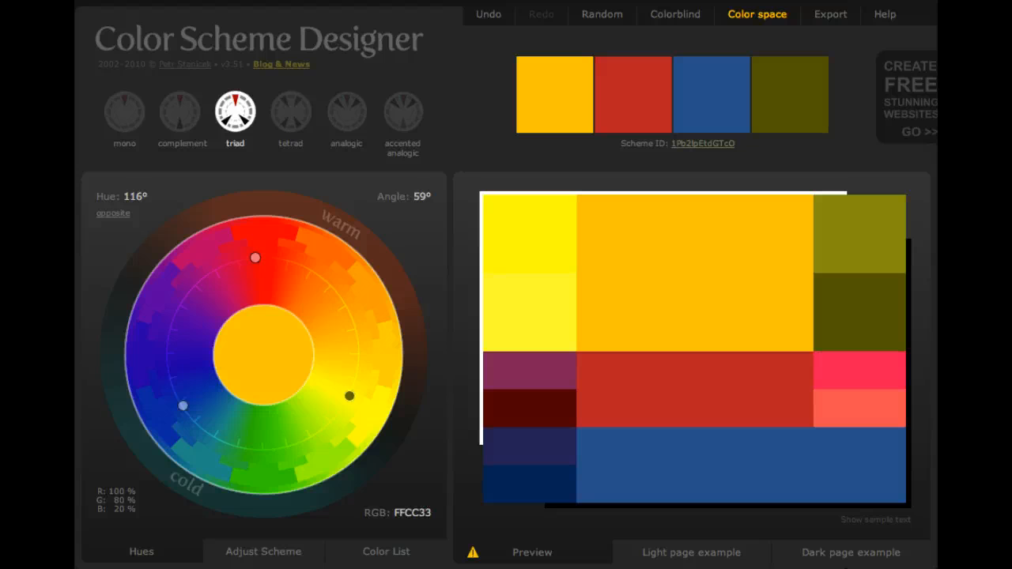
{"action": "mouse_move", "coordinate": [613, 41]}
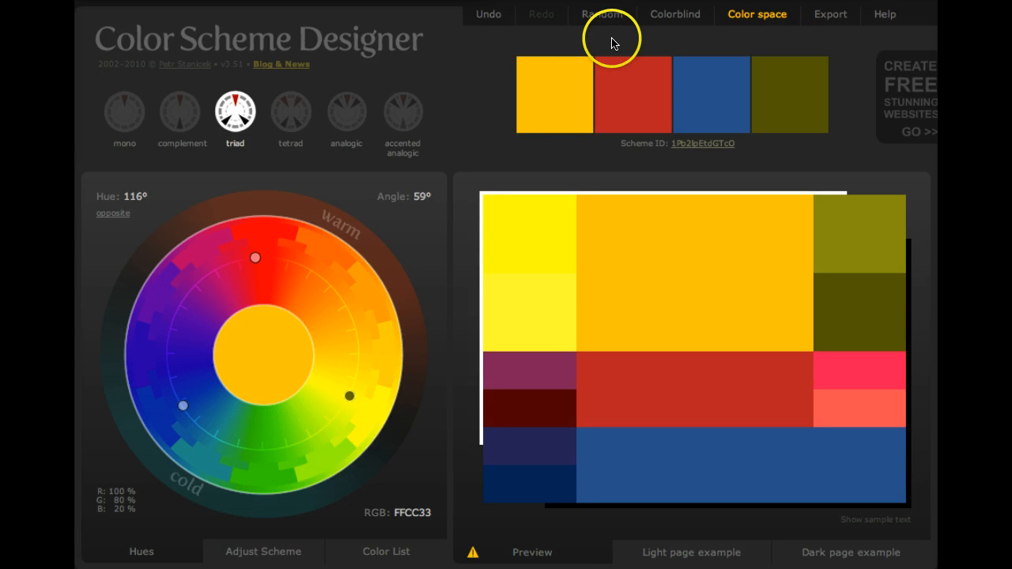
{"action": "left_click", "coordinate": [674, 13]}
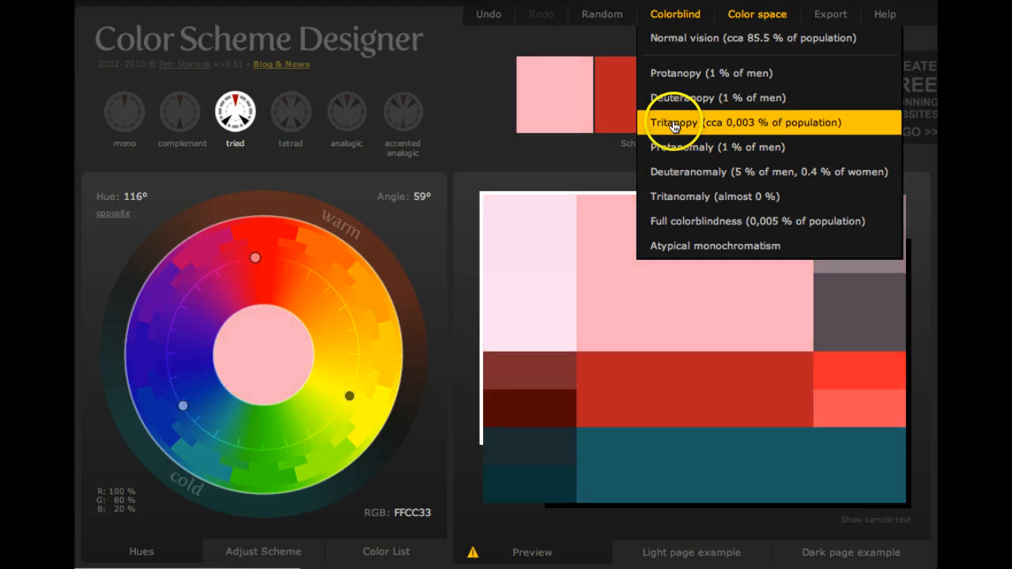
{"action": "left_click", "coordinate": [682, 97]}
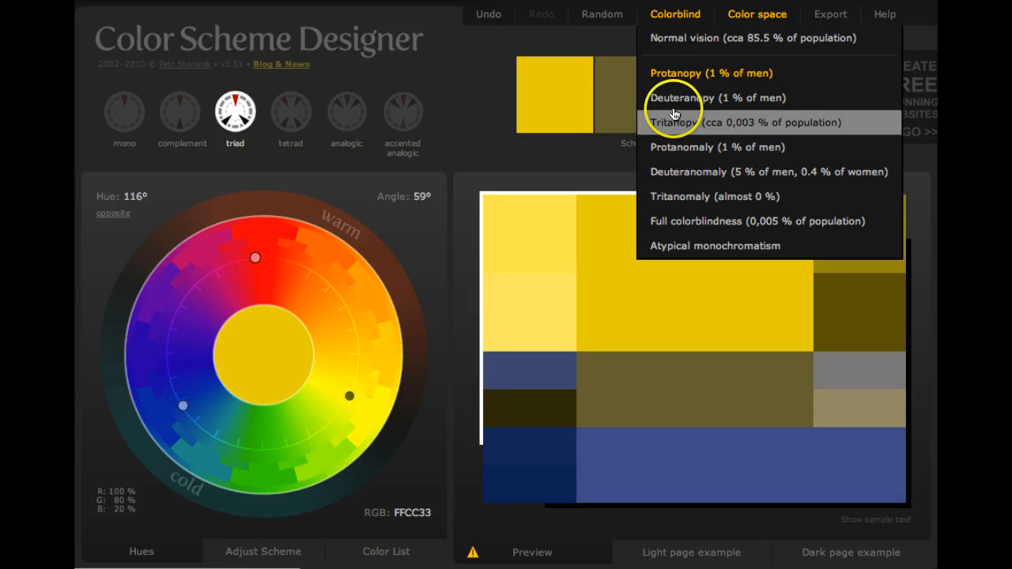
{"action": "mouse_move", "coordinate": [682, 97]}
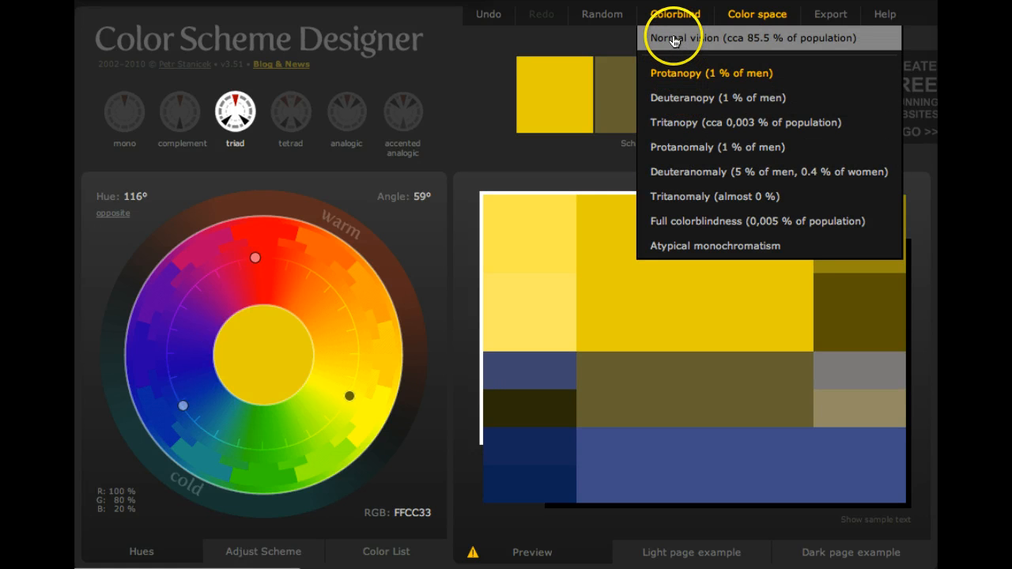
{"action": "left_click", "coordinate": [684, 37]}
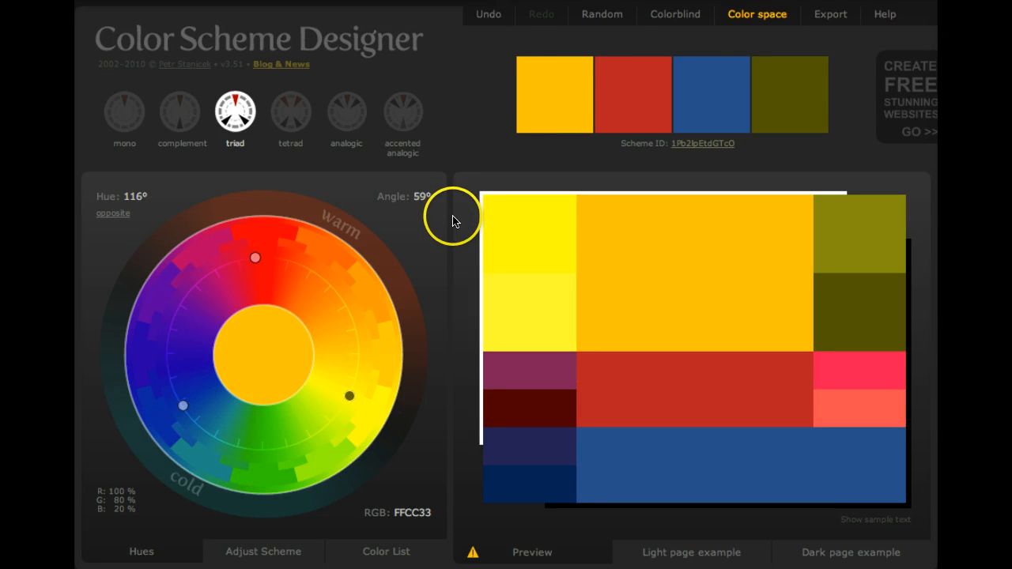
{"action": "left_click", "coordinate": [601, 14]}
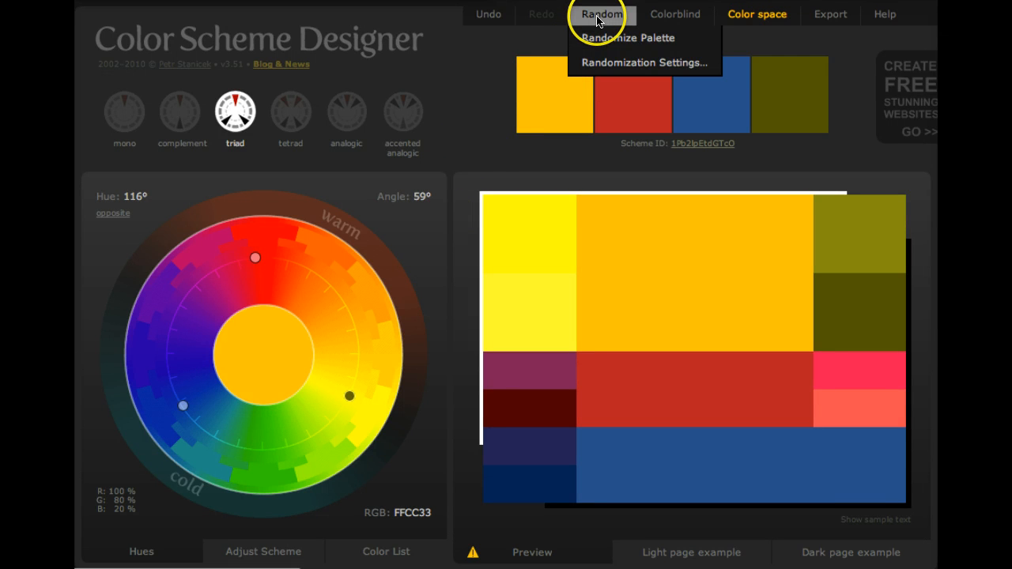
{"action": "left_click", "coordinate": [627, 38]}
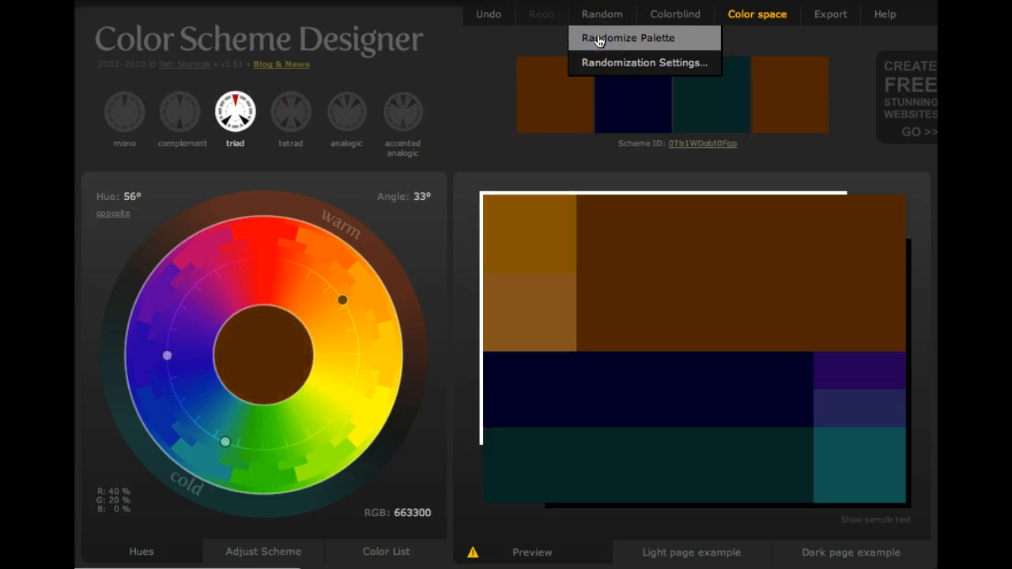
{"action": "left_click", "coordinate": [346, 110]}
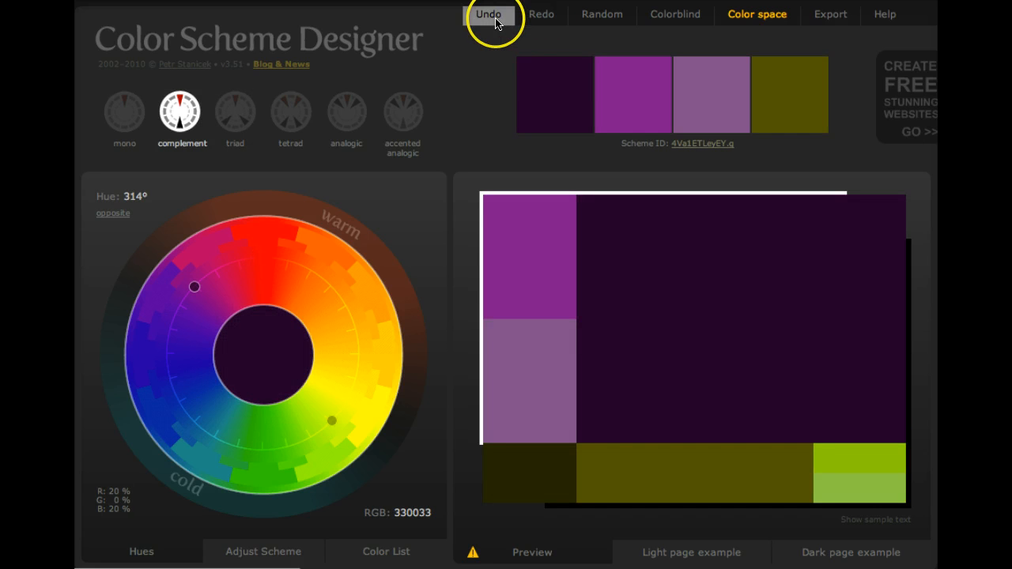
{"action": "left_click", "coordinate": [235, 110]}
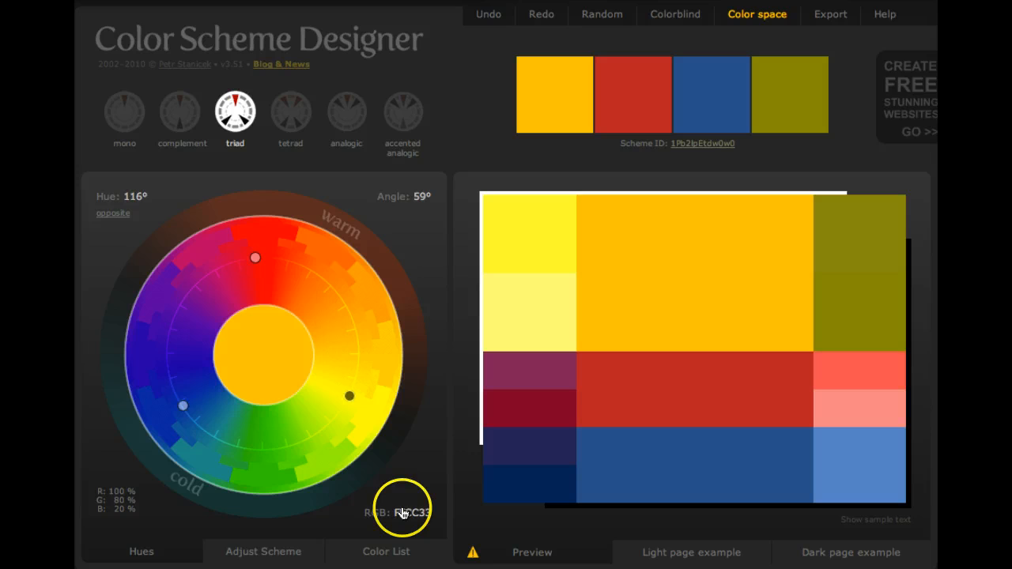
- Set the primary colour to hex 9900CC and spread the companion hues at 38°
{"action": "left_click", "coordinate": [403, 511]}
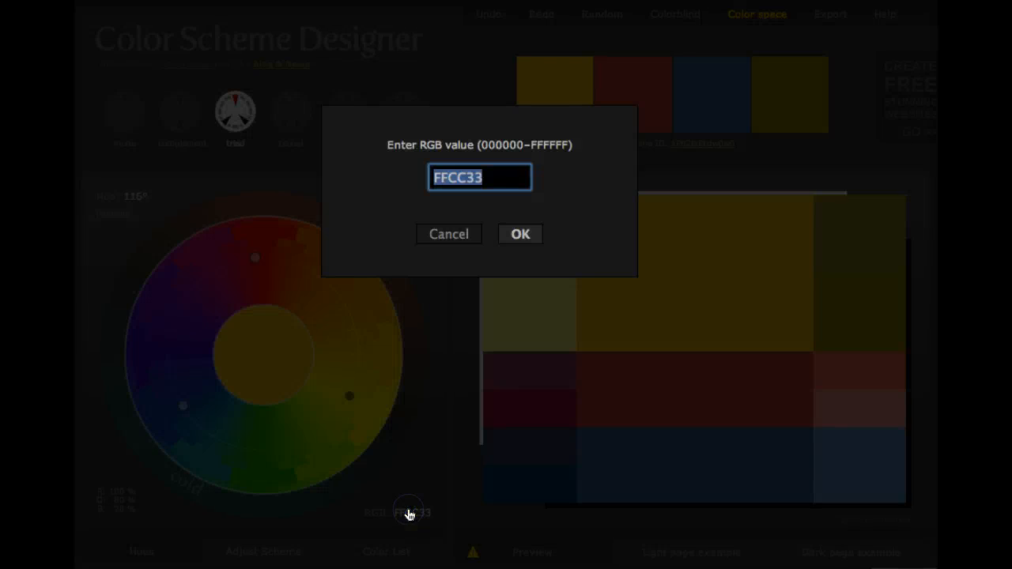
{"action": "type", "text": "9900cc"}
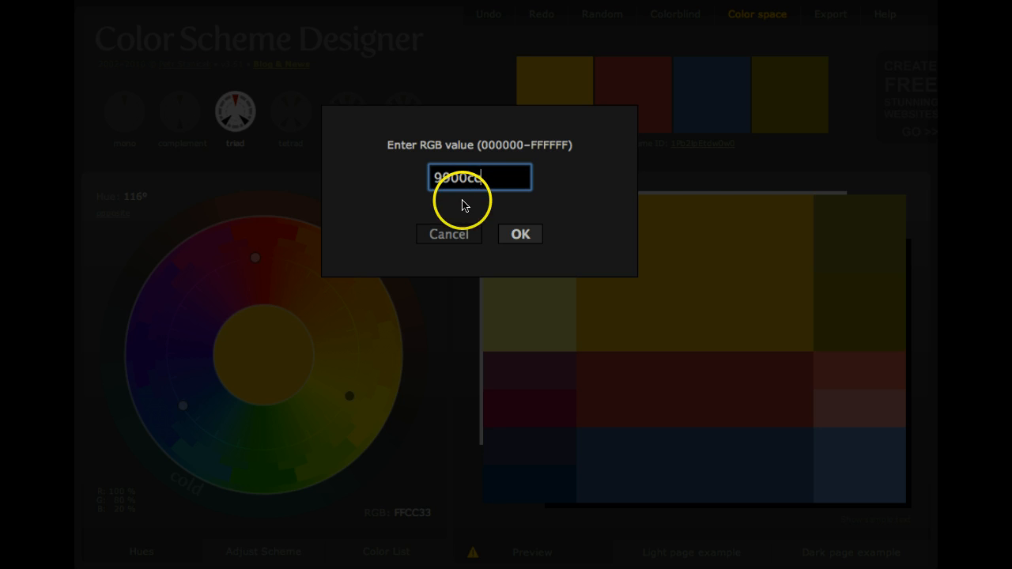
{"action": "left_click", "coordinate": [520, 234]}
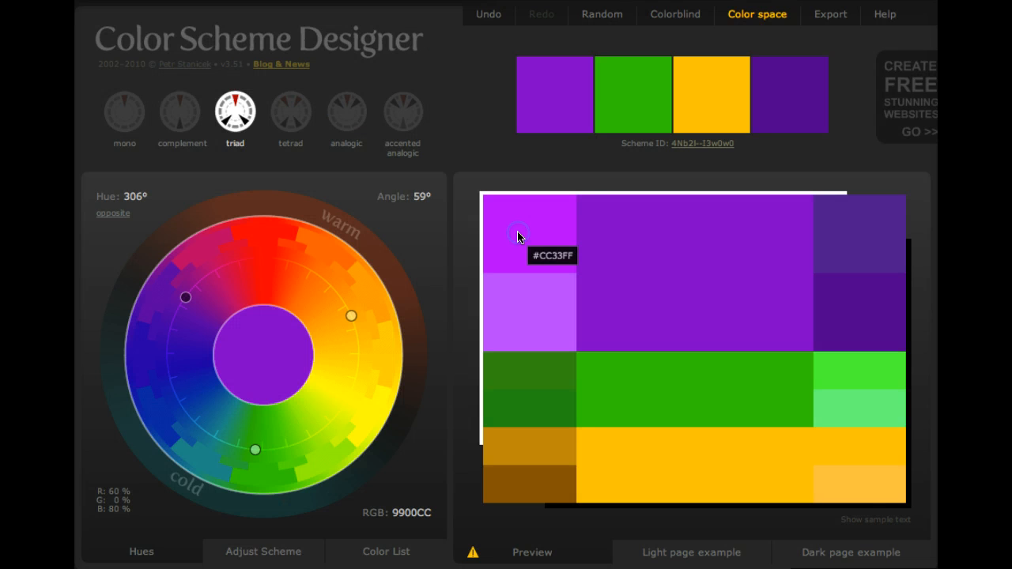
{"action": "mouse_move", "coordinate": [641, 243]}
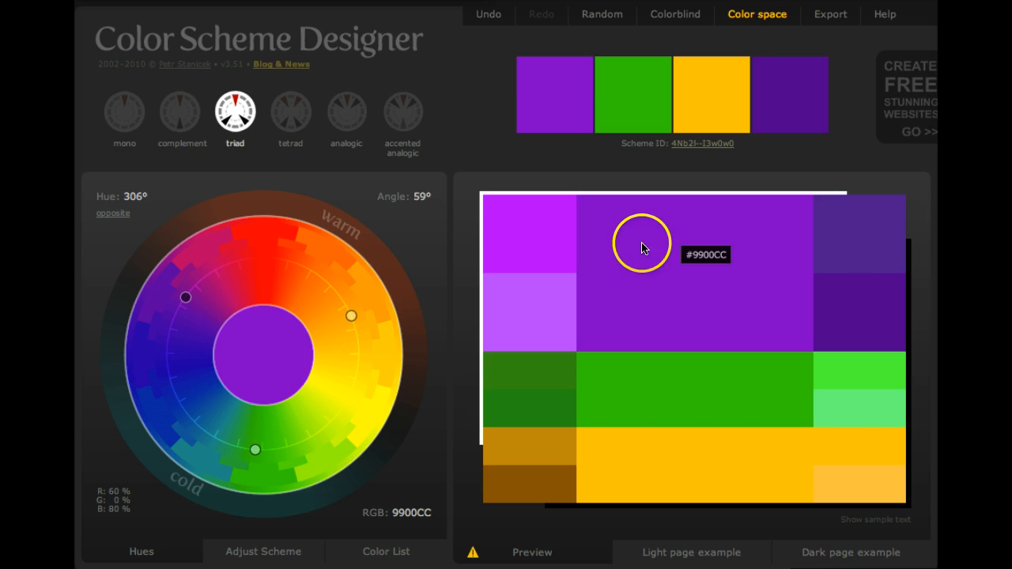
{"action": "mouse_move", "coordinate": [272, 355]}
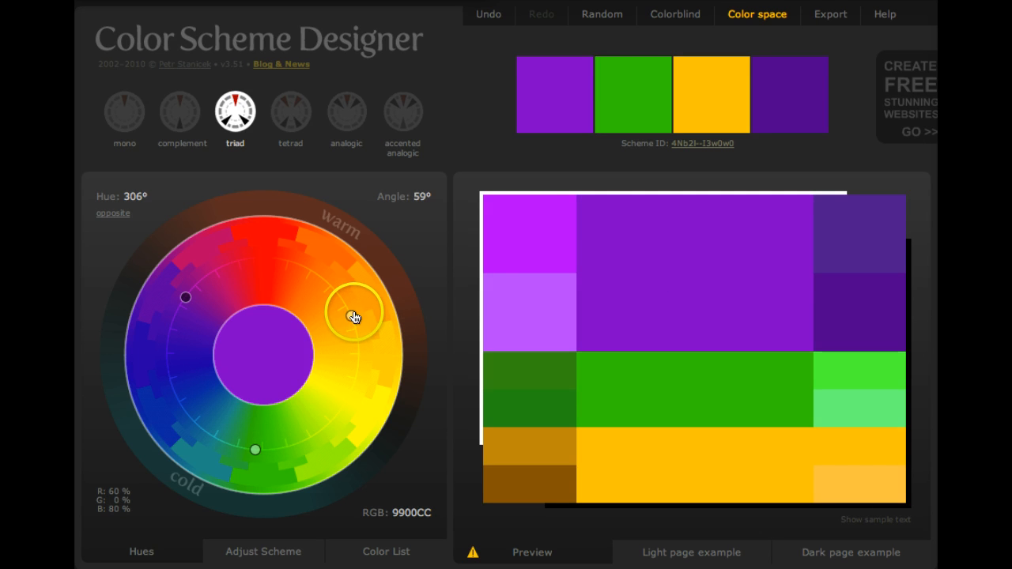
{"action": "left_click_drag", "start_coordinate": [354, 312], "coordinate": [352, 379]}
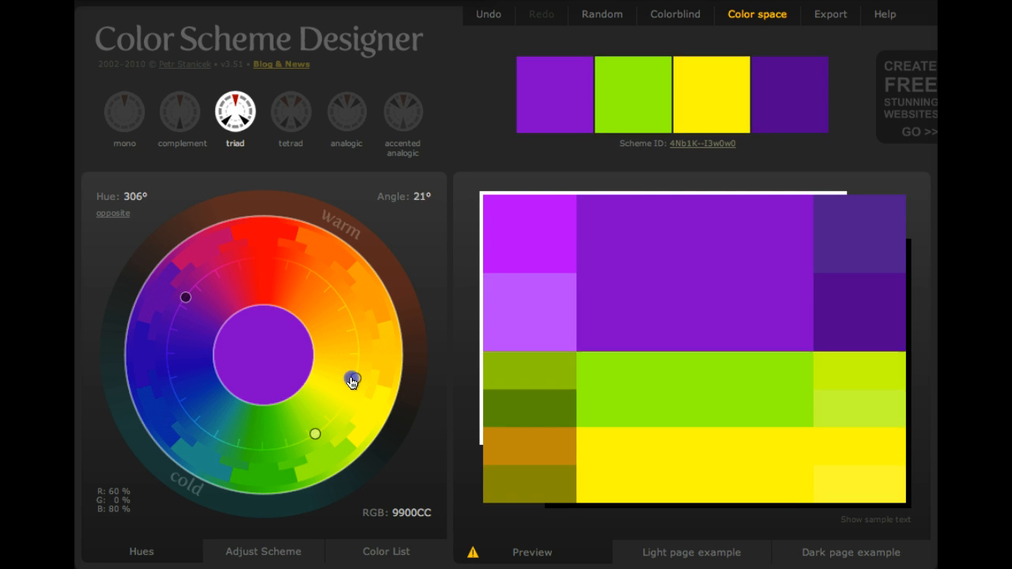
{"action": "left_click_drag", "start_coordinate": [351, 380], "coordinate": [356, 352]}
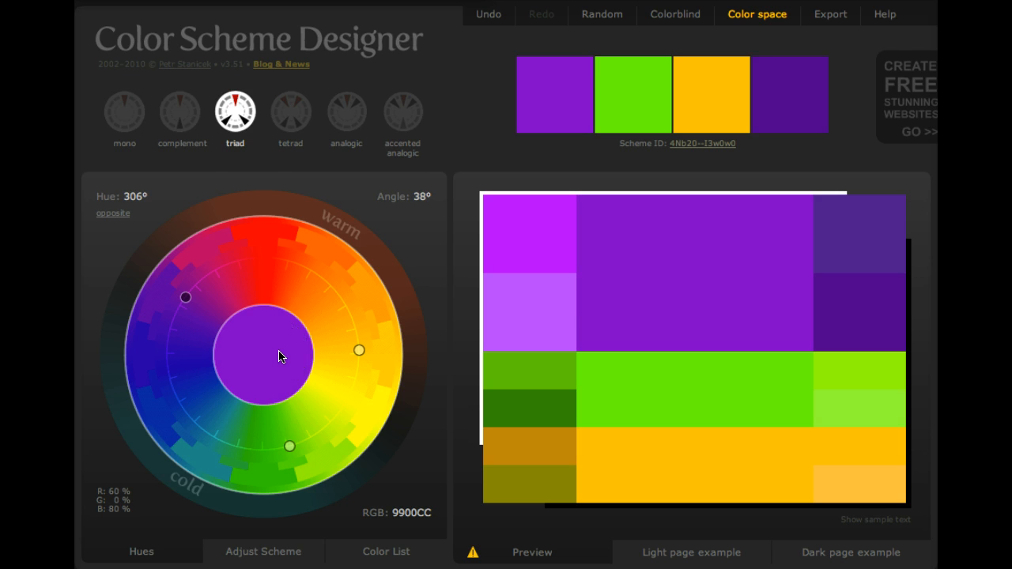
- Try complement, then settle on a tetrad with a 32° hue angle
{"action": "left_click", "coordinate": [181, 111]}
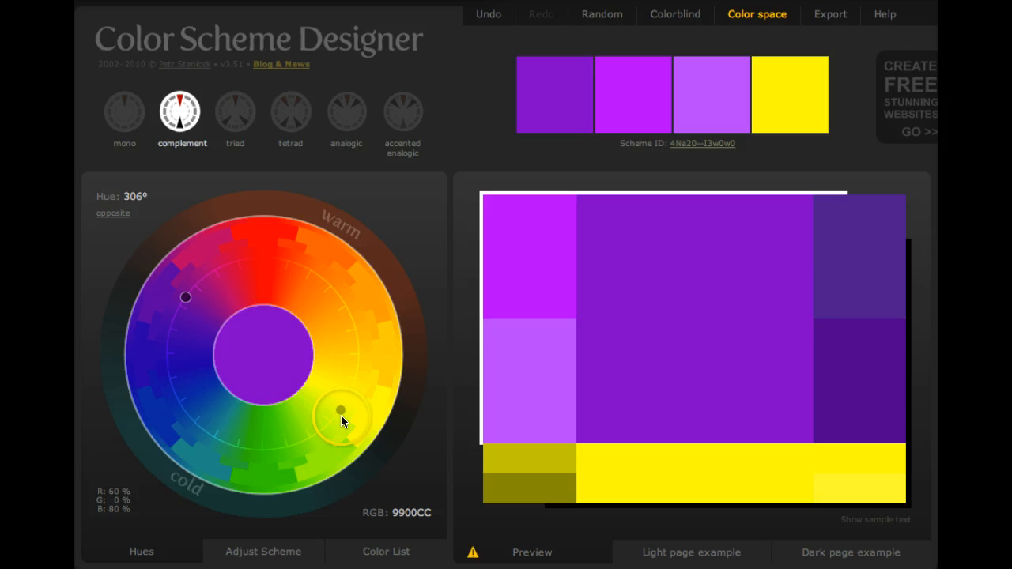
{"action": "left_click", "coordinate": [290, 111]}
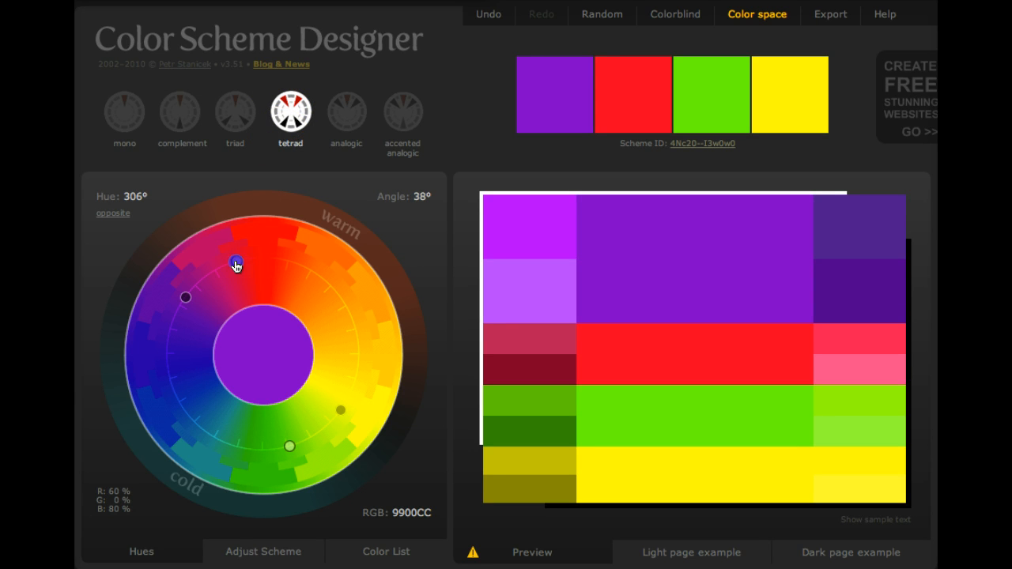
{"action": "left_click_drag", "start_coordinate": [235, 264], "coordinate": [185, 301]}
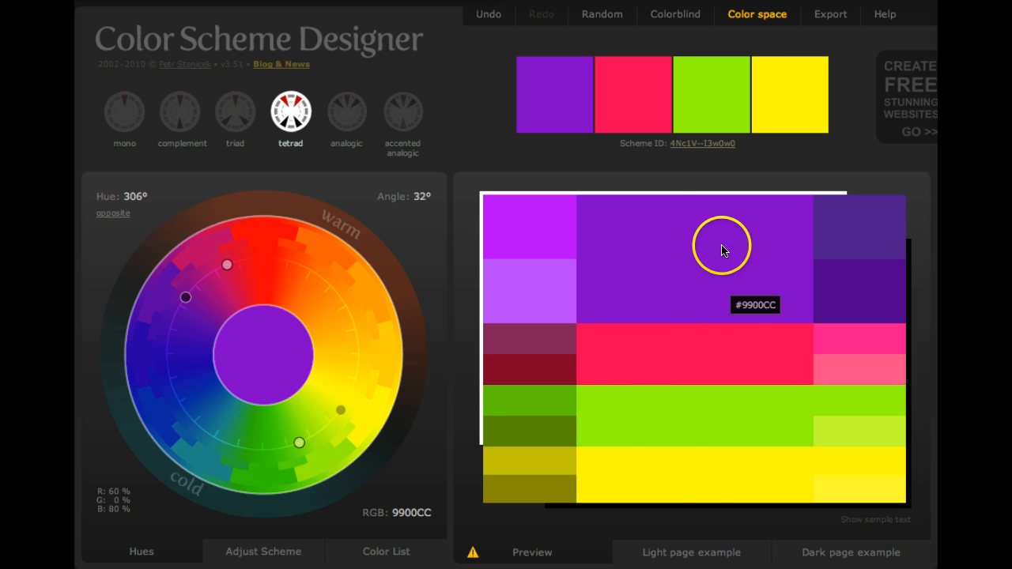
{"action": "mouse_move", "coordinate": [816, 59]}
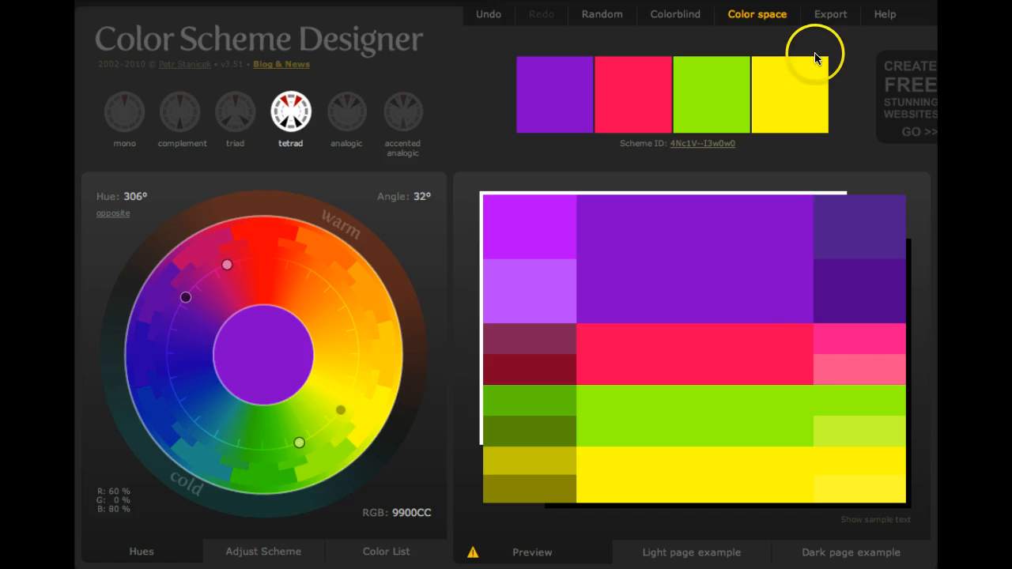
- Export as HTML and scroll the swatch page from 9900CC to FFFF66
{"action": "left_click", "coordinate": [829, 13]}
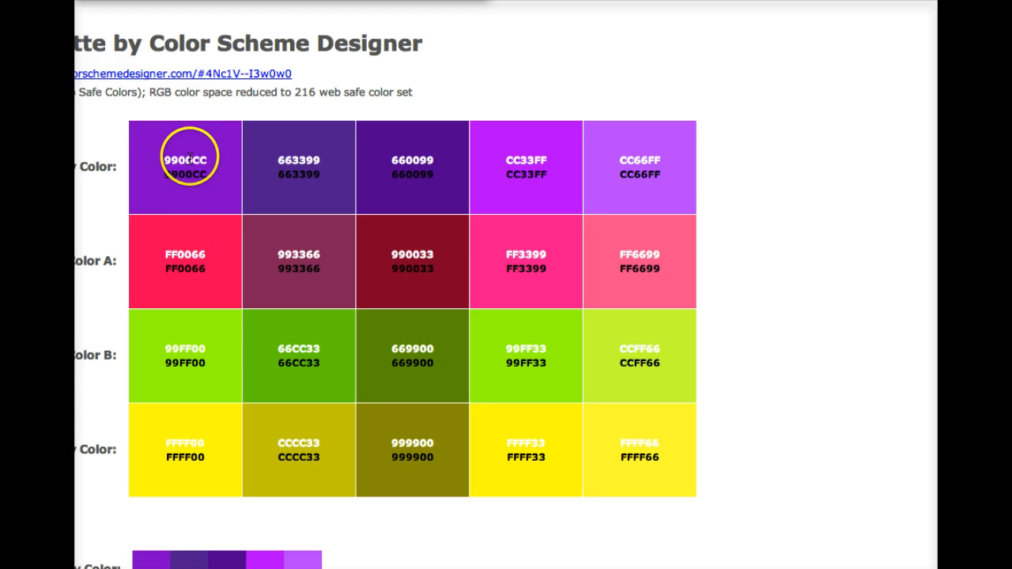
{"action": "mouse_move", "coordinate": [329, 176]}
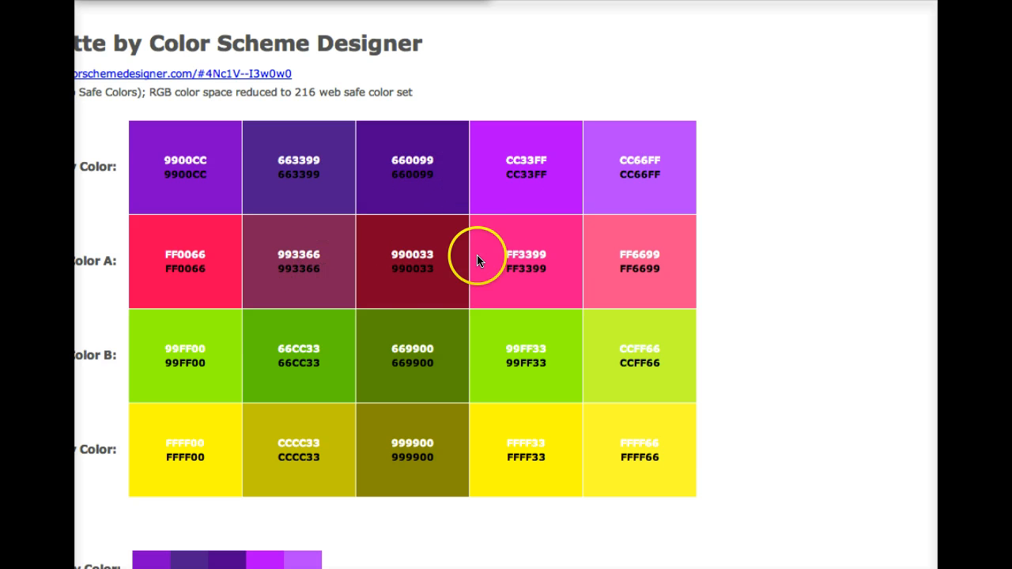
{"action": "mouse_move", "coordinate": [441, 439]}
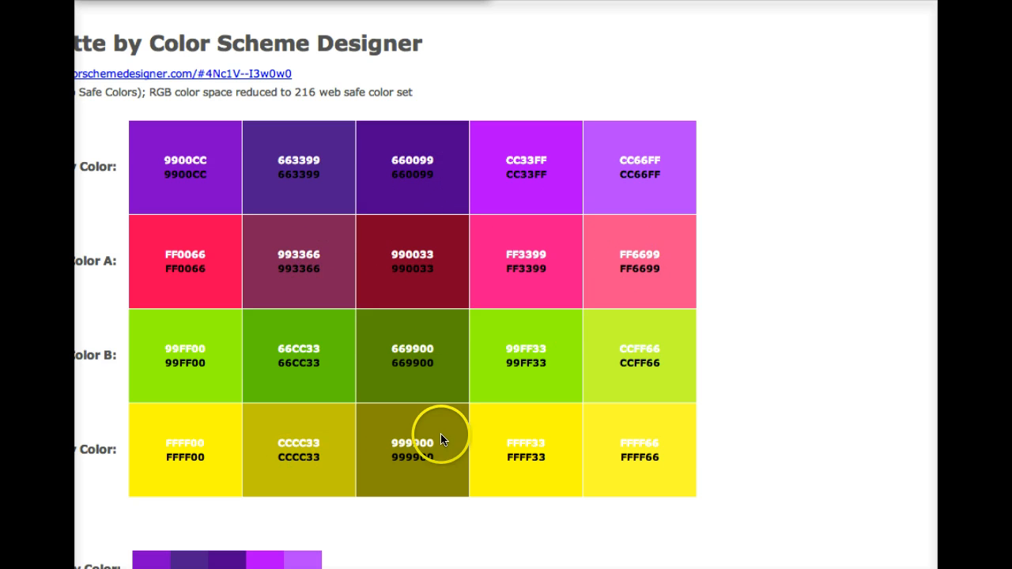
{"action": "mouse_move", "coordinate": [137, 405]}
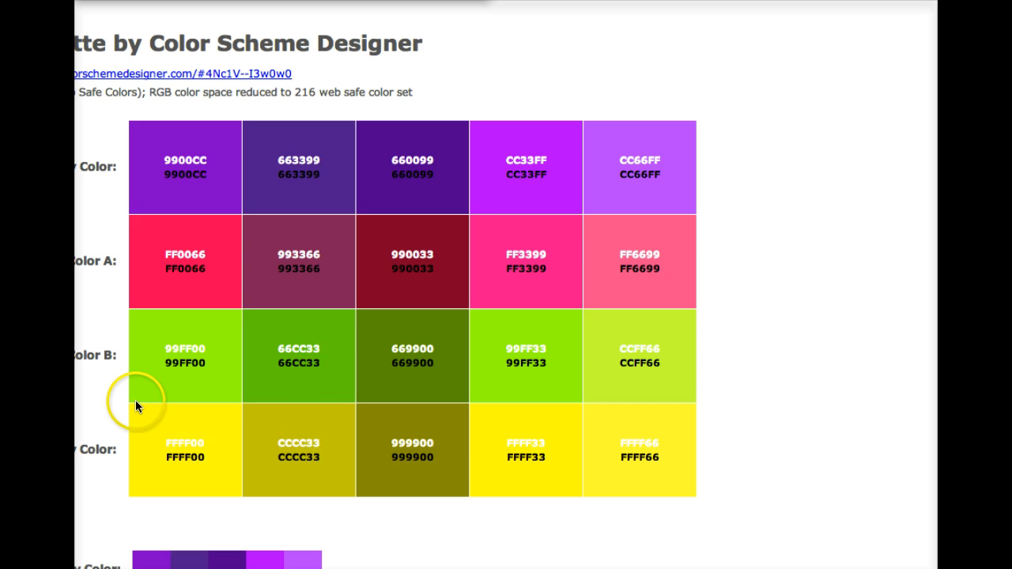
{"action": "scroll", "scroll_direction": "down", "scroll_amount": 3}
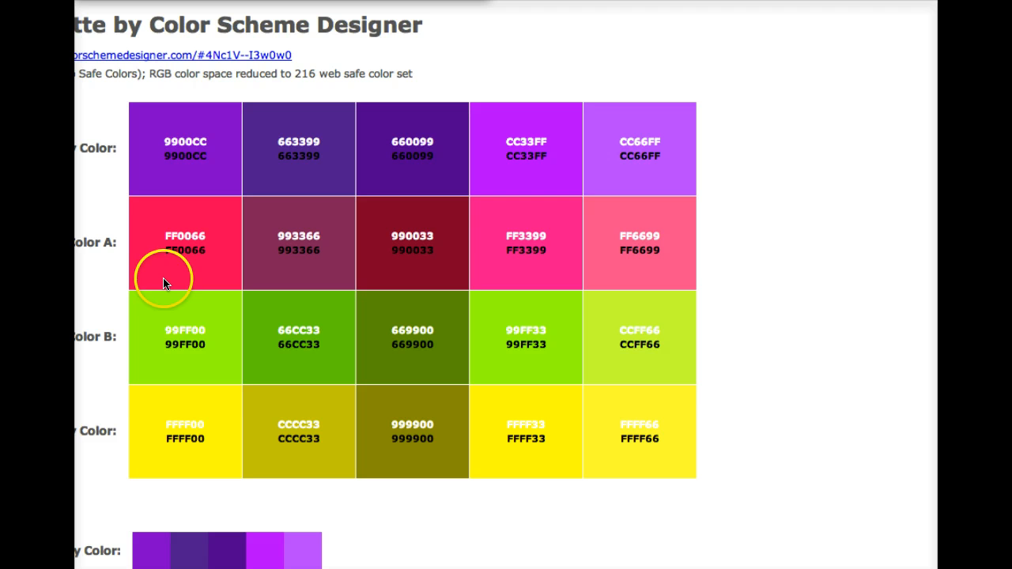
{"action": "mouse_move", "coordinate": [196, 277]}
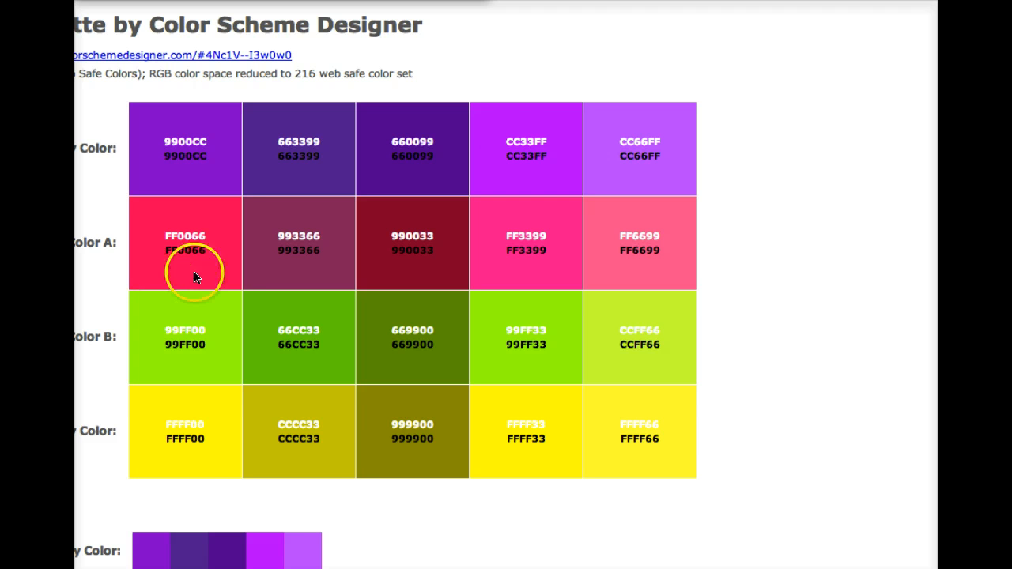